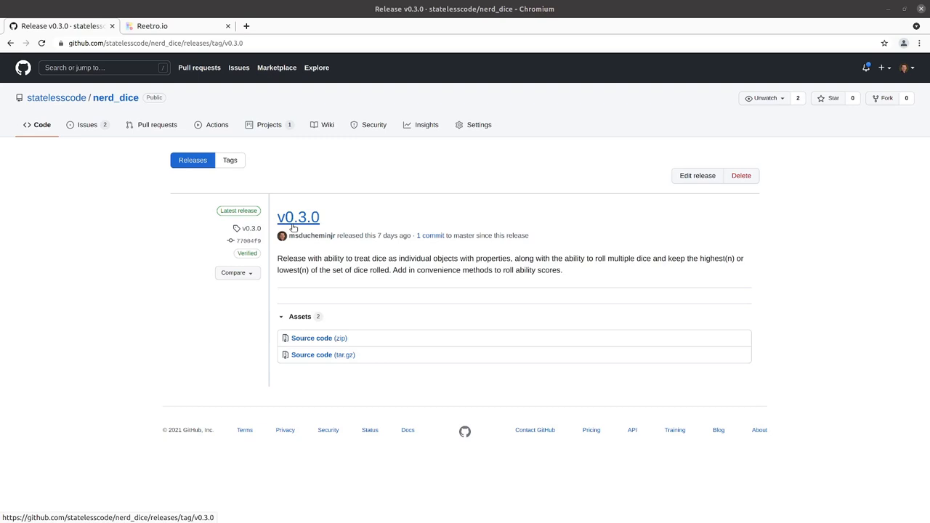
pyautogui.moveTo(120, 238)
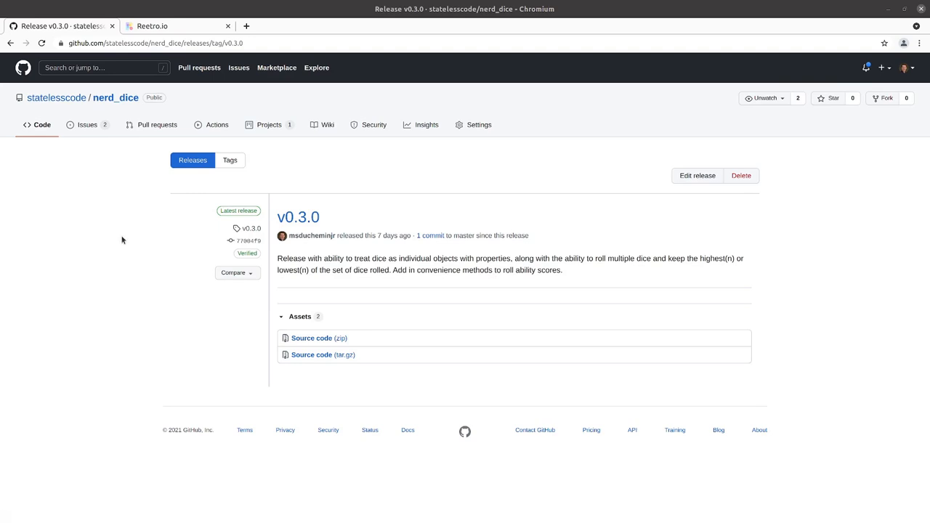
pyautogui.moveTo(83, 259)
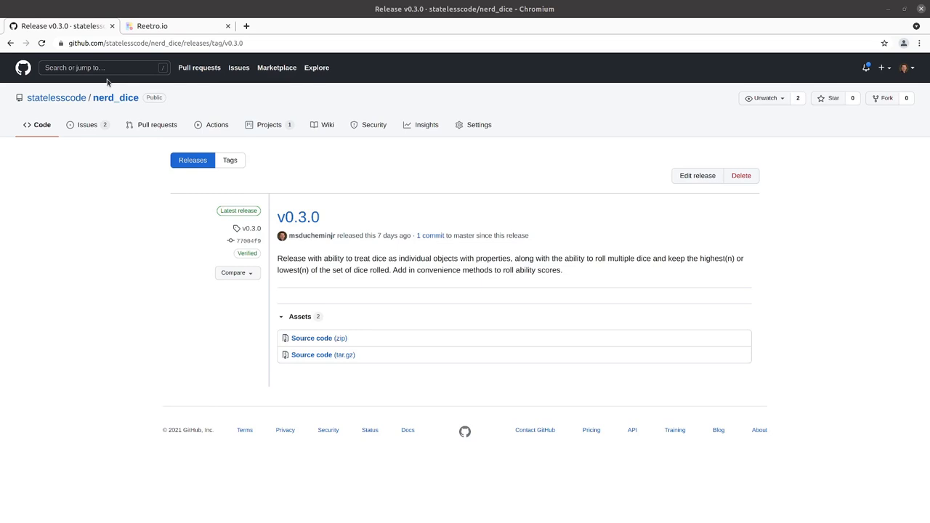
# Step: Switch to the Reetro.io tab showing the NerdDice retrospective board
pyautogui.click(153, 26)
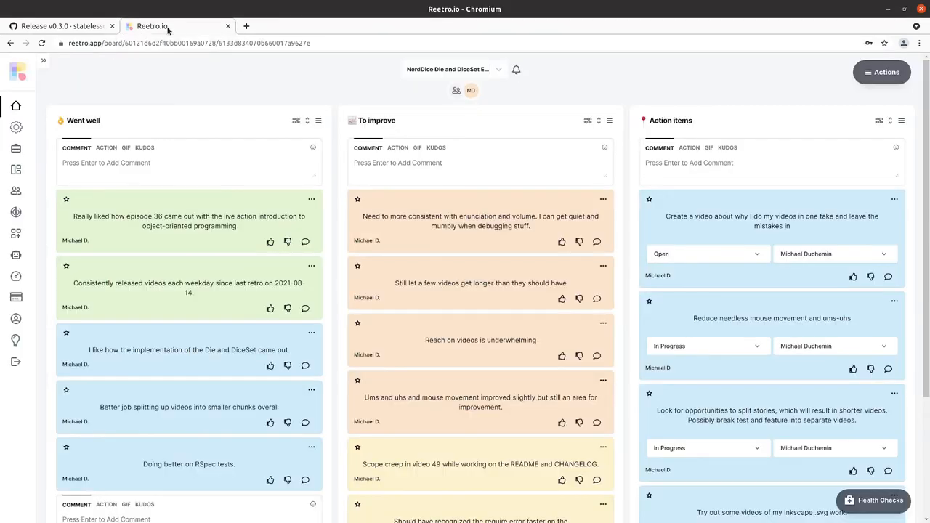
pyautogui.moveTo(465, 317)
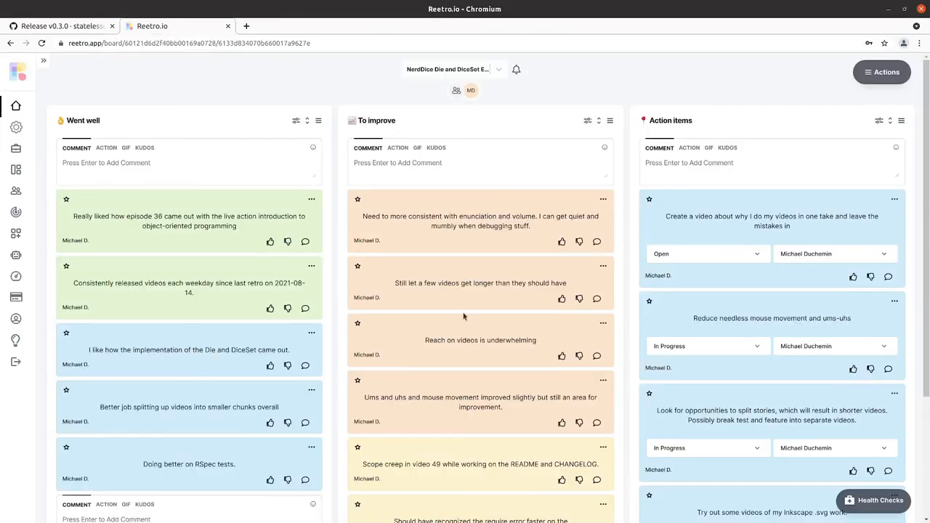
pyautogui.moveTo(725, 234)
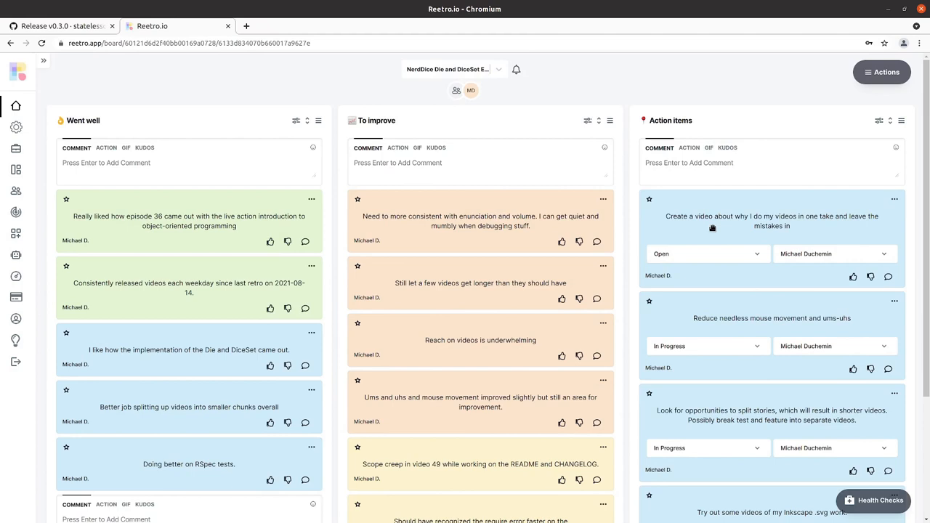
pyautogui.moveTo(715, 242)
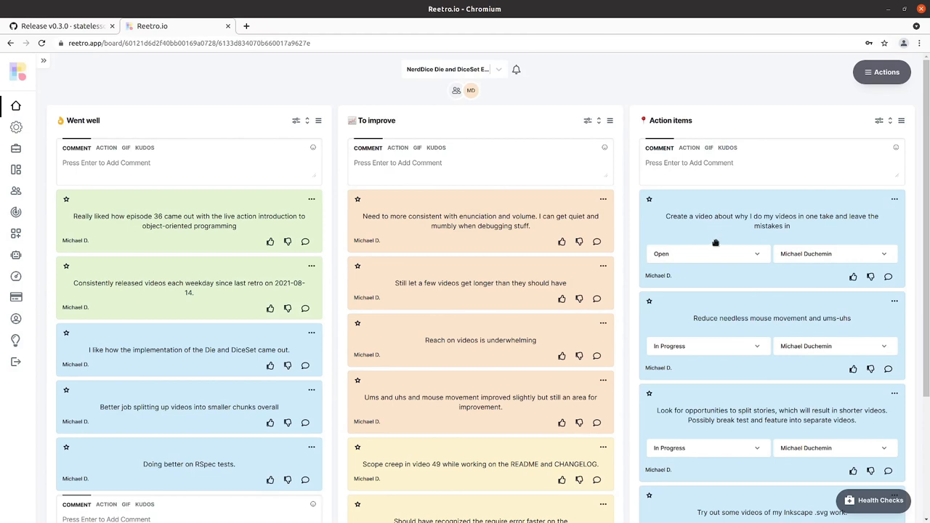
pyautogui.moveTo(769, 229)
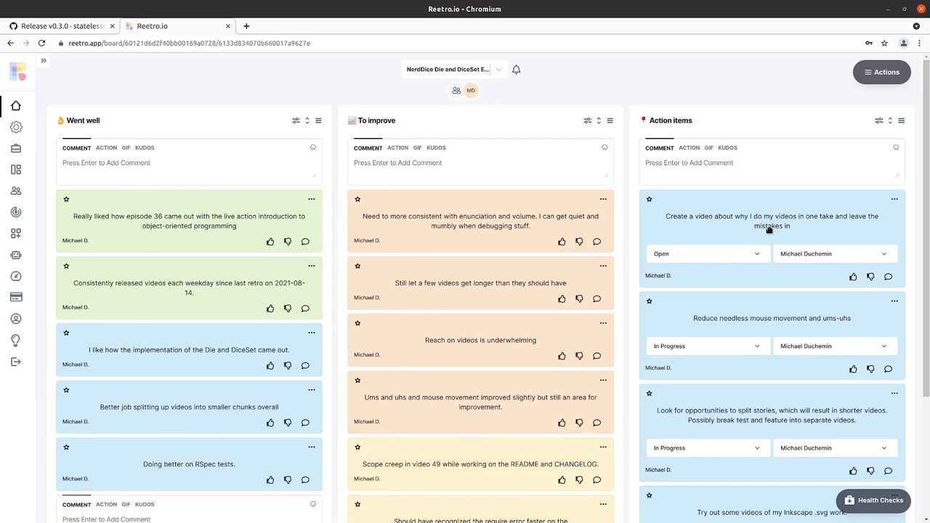
pyautogui.moveTo(770, 230)
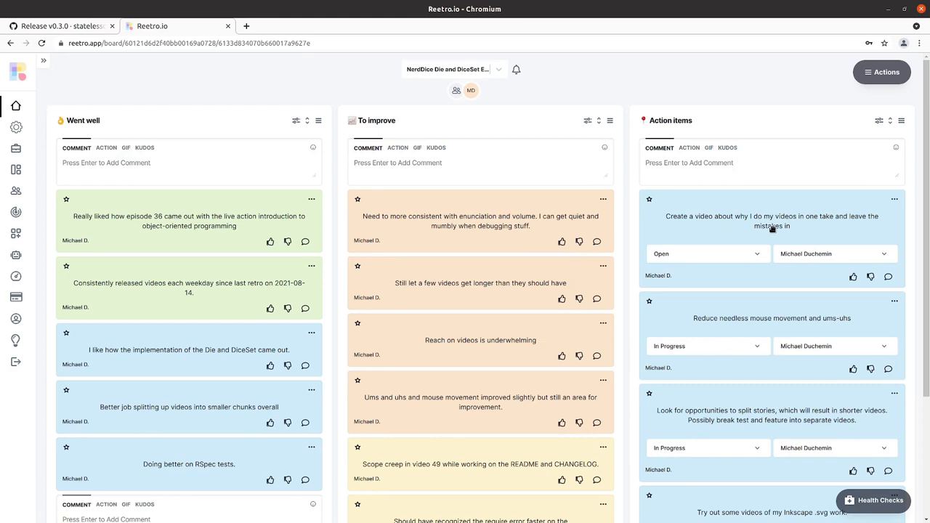
pyautogui.moveTo(729, 227)
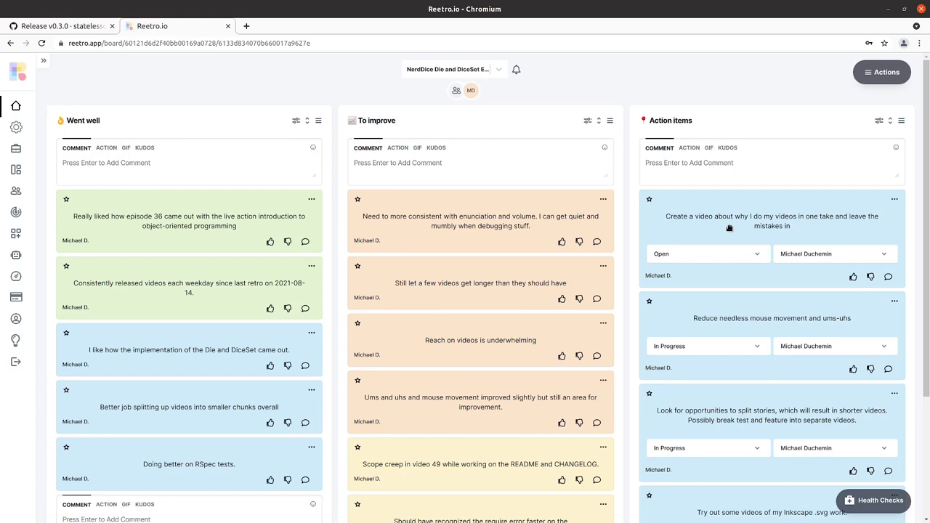
pyautogui.moveTo(729, 254)
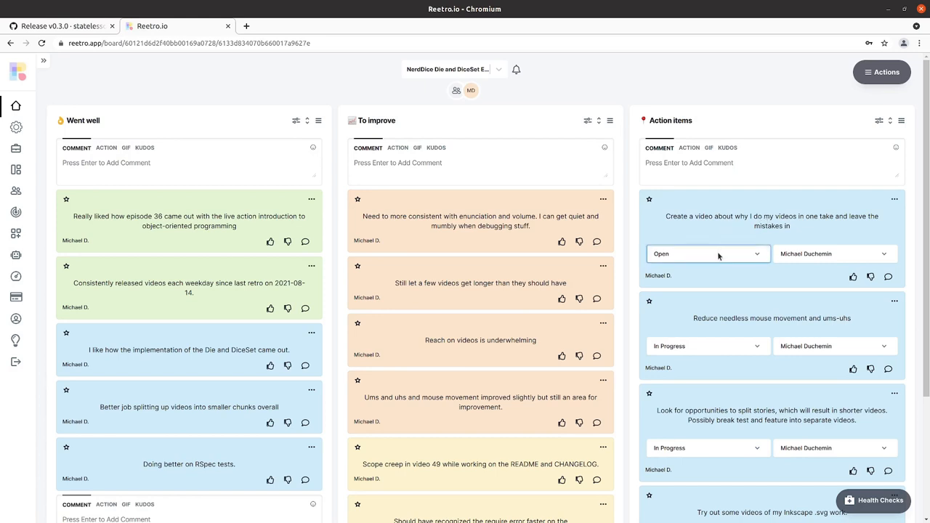
# Step: Set the one-take videos action item's status from Open to Done
pyautogui.click(707, 253)
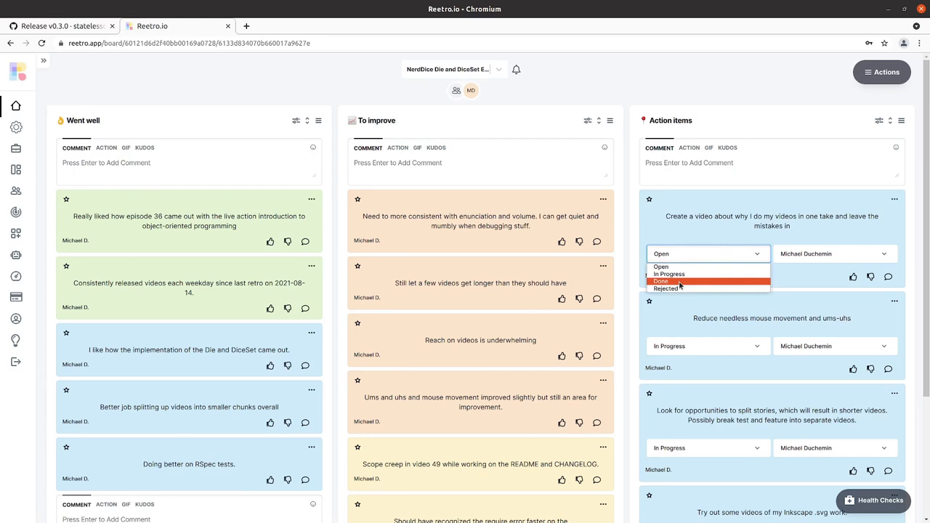
pyautogui.click(663, 282)
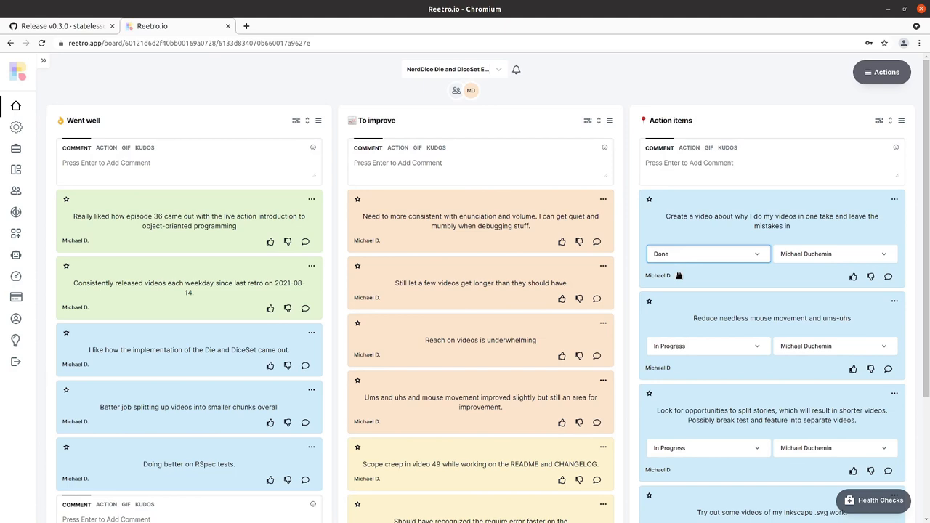
pyautogui.moveTo(700, 316)
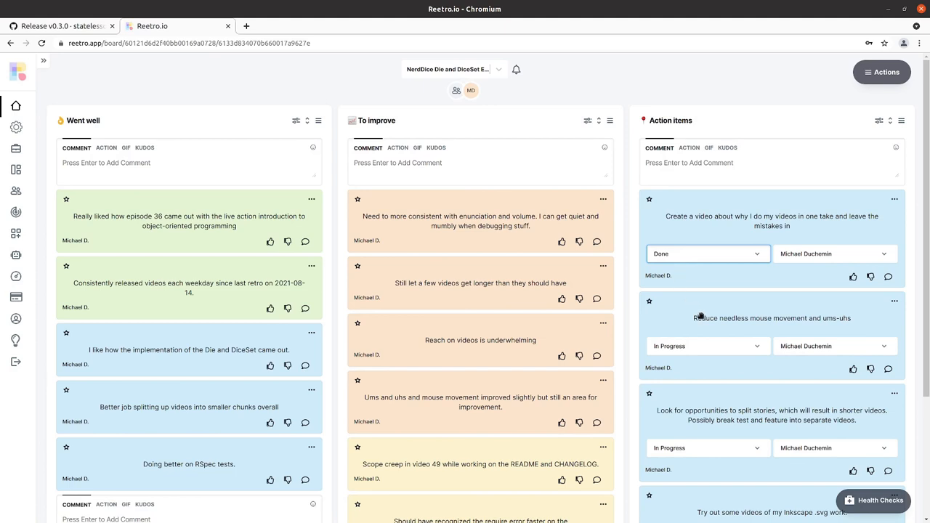
pyautogui.moveTo(700, 339)
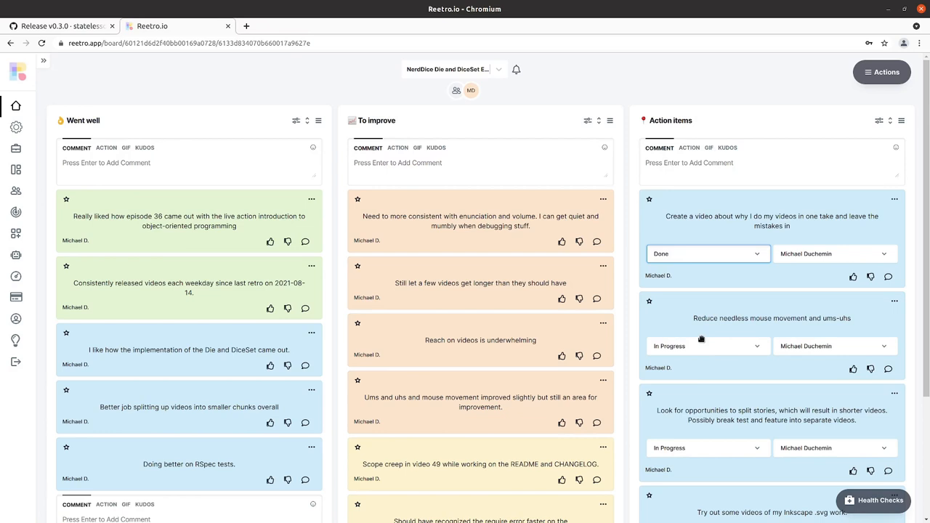
pyautogui.moveTo(700, 337)
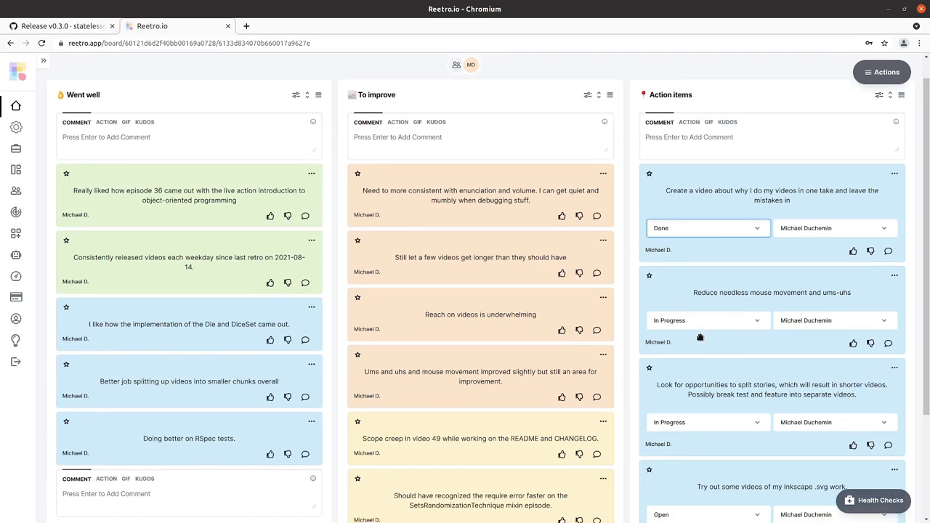
pyautogui.click(706, 320)
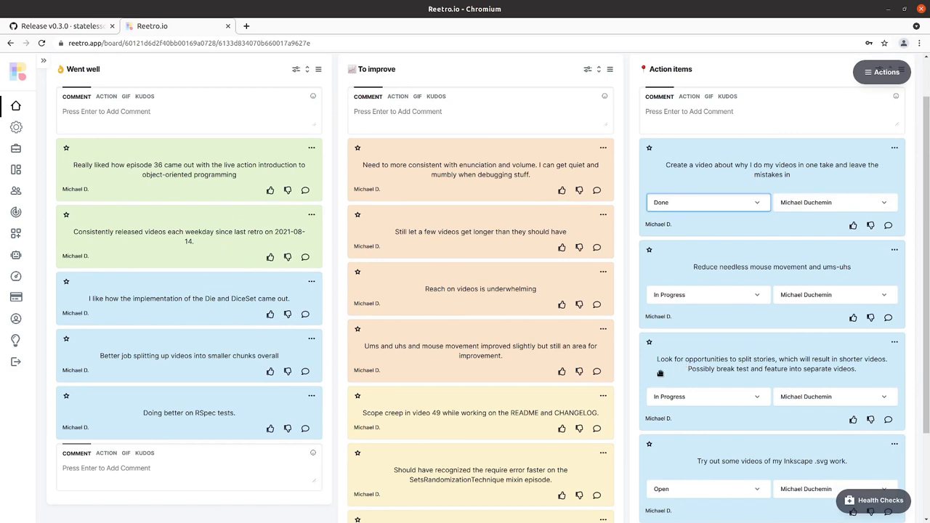
pyautogui.scroll(-3)
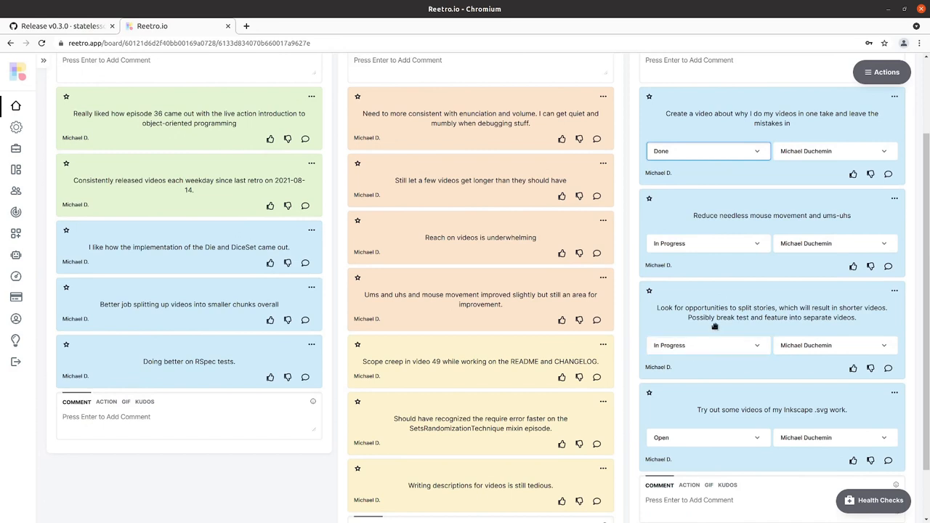
pyautogui.moveTo(709, 323)
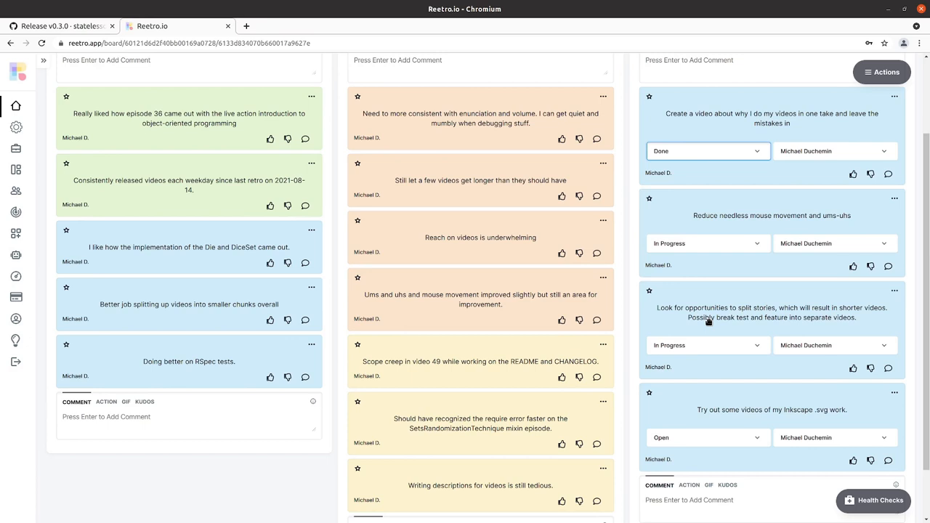
pyautogui.moveTo(704, 323)
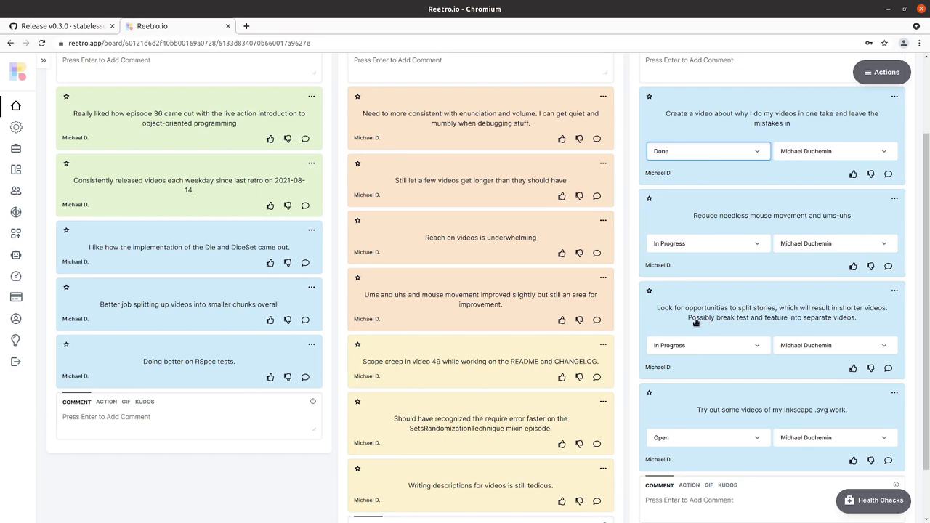
pyautogui.scroll(-3)
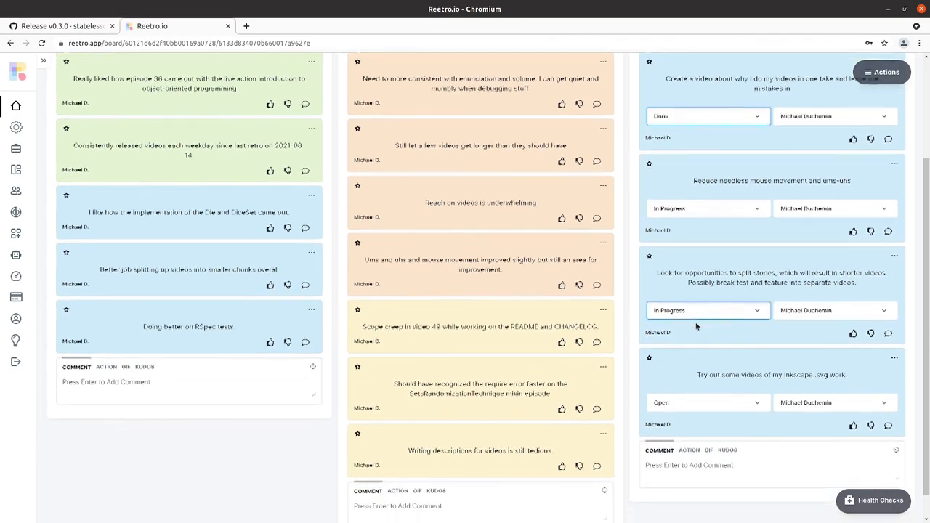
pyautogui.scroll(-3)
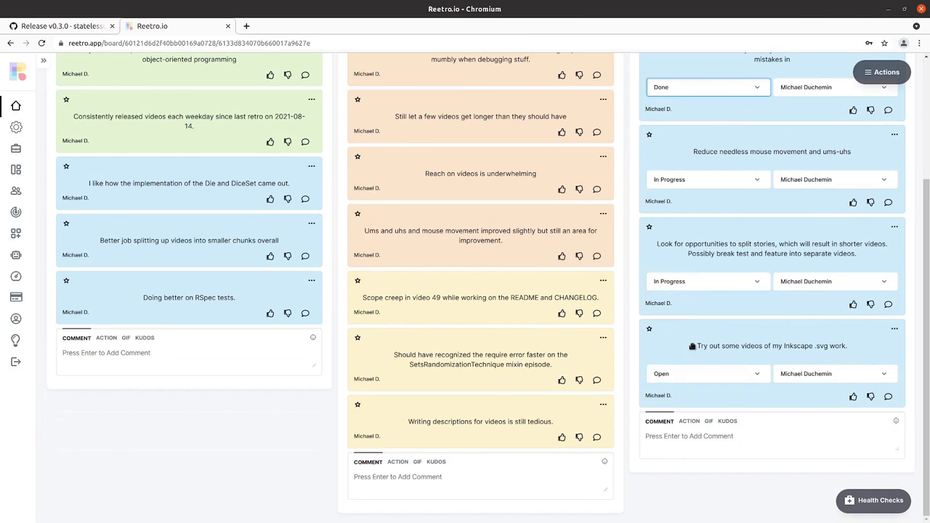
pyautogui.moveTo(717, 346)
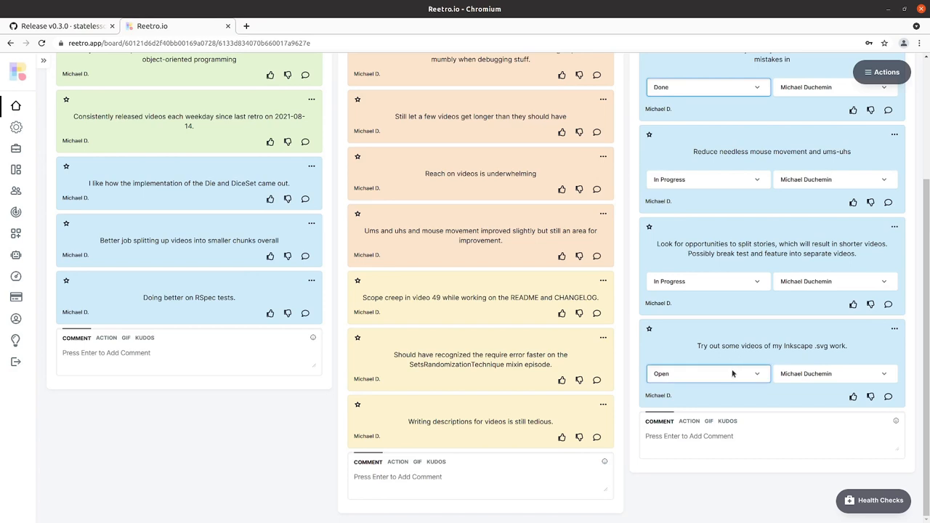
# Step: Set the Inkscape .svg videos action item to In Progress, leaving no items Open
pyautogui.click(708, 374)
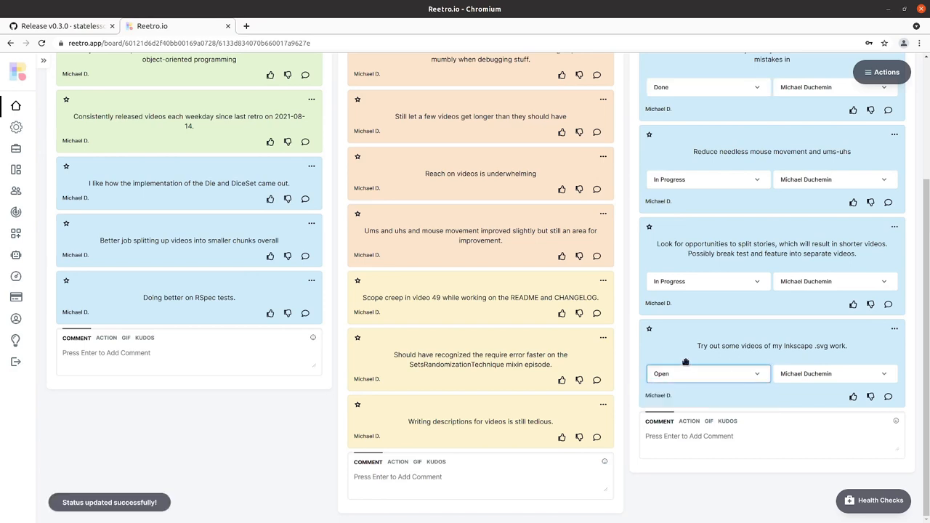
pyautogui.click(706, 374)
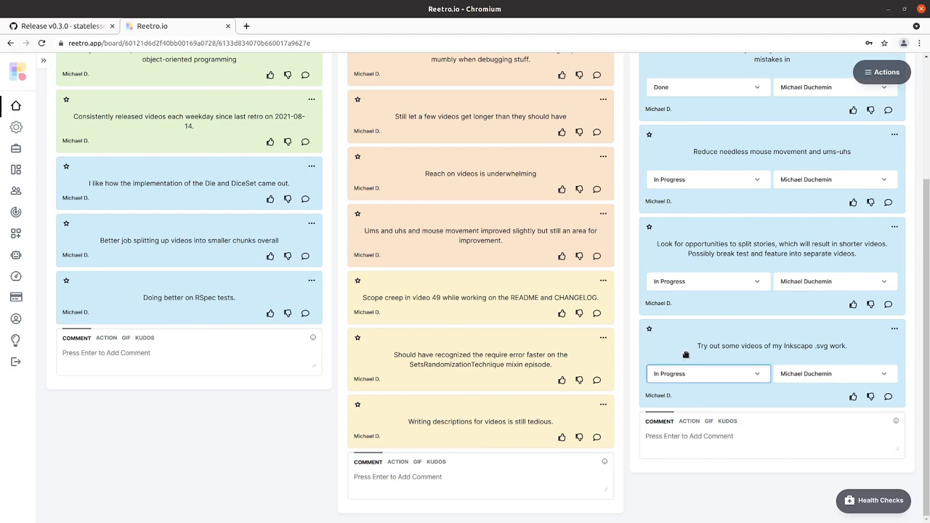
pyautogui.moveTo(689, 349)
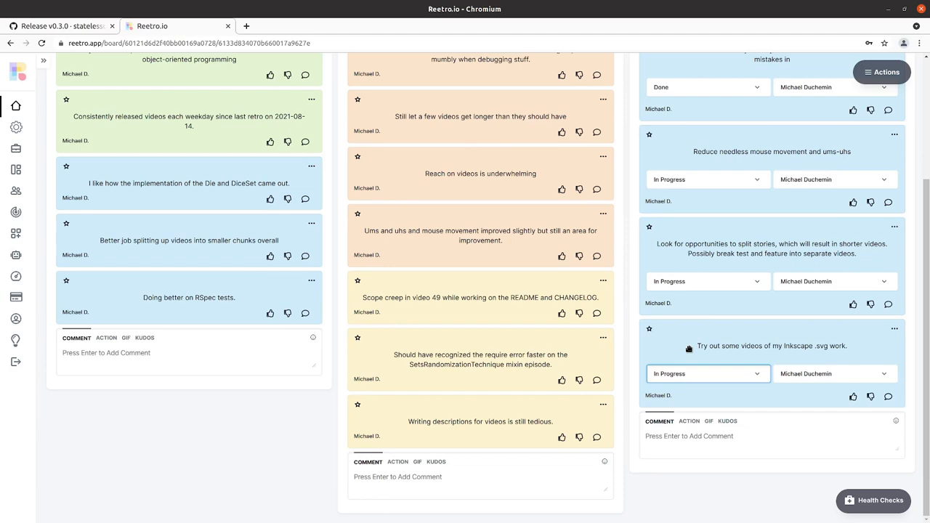
pyautogui.moveTo(689, 393)
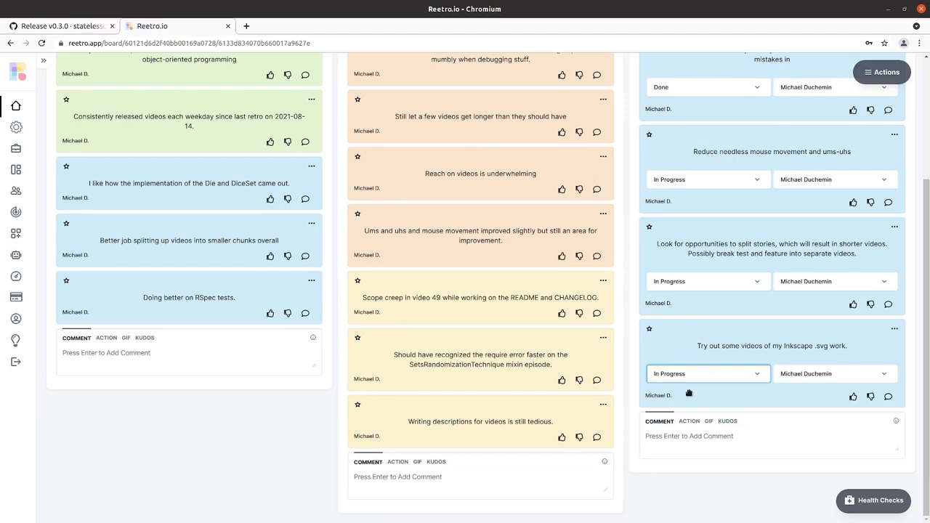
pyautogui.scroll(-3)
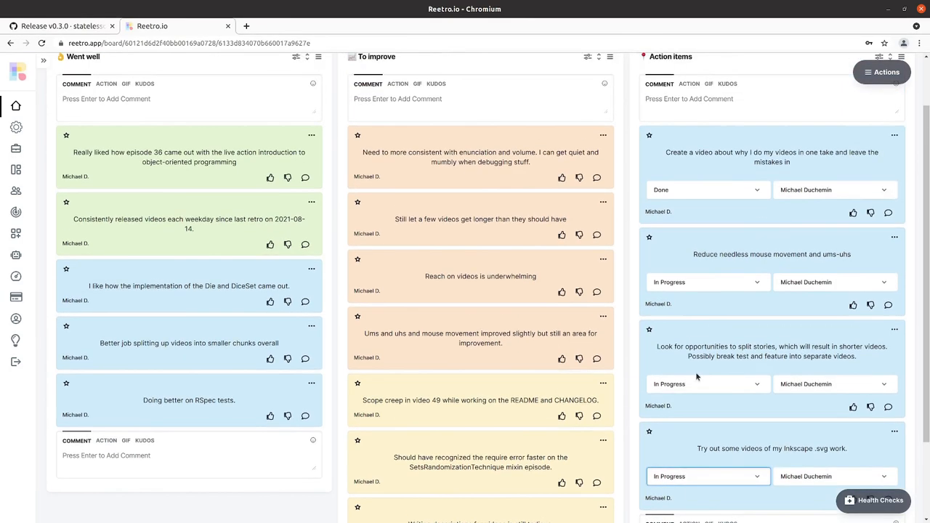
pyautogui.scroll(-3)
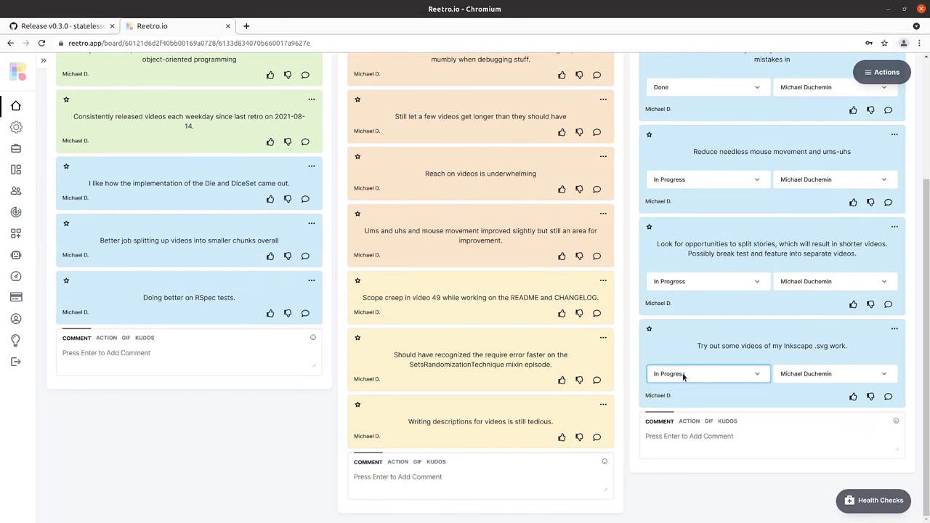
pyautogui.click(707, 373)
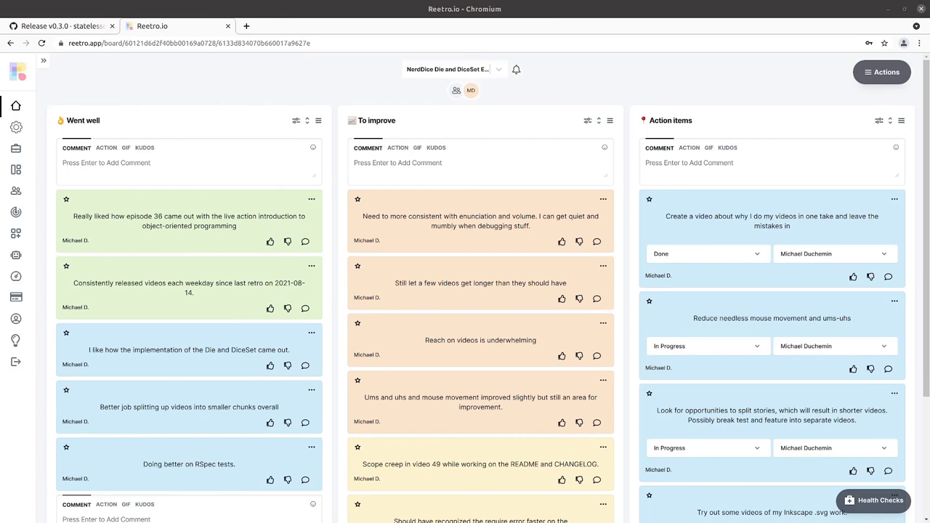
# Step: Bring up the list of retro boards from the board selector
pyautogui.click(450, 70)
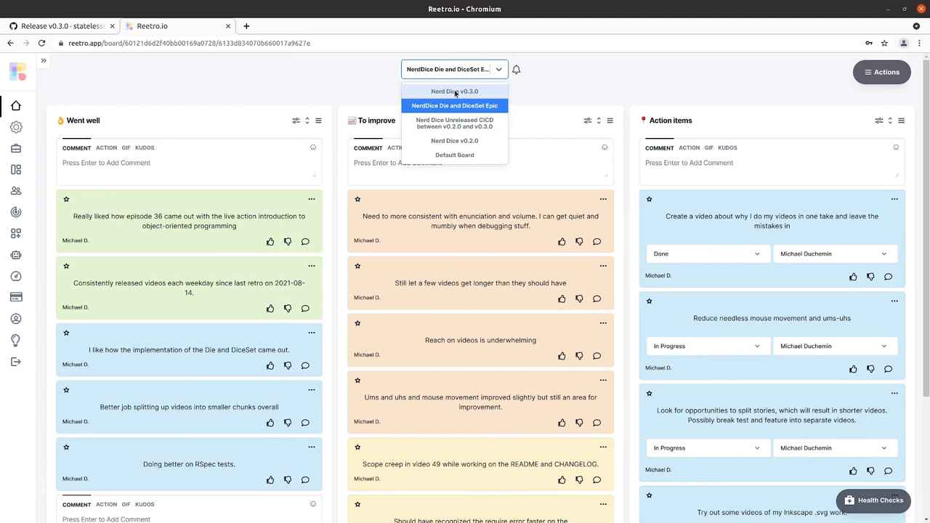
# Step: Choose Nerd Dice v0.3.0 from the board selector to load its board
pyautogui.click(454, 90)
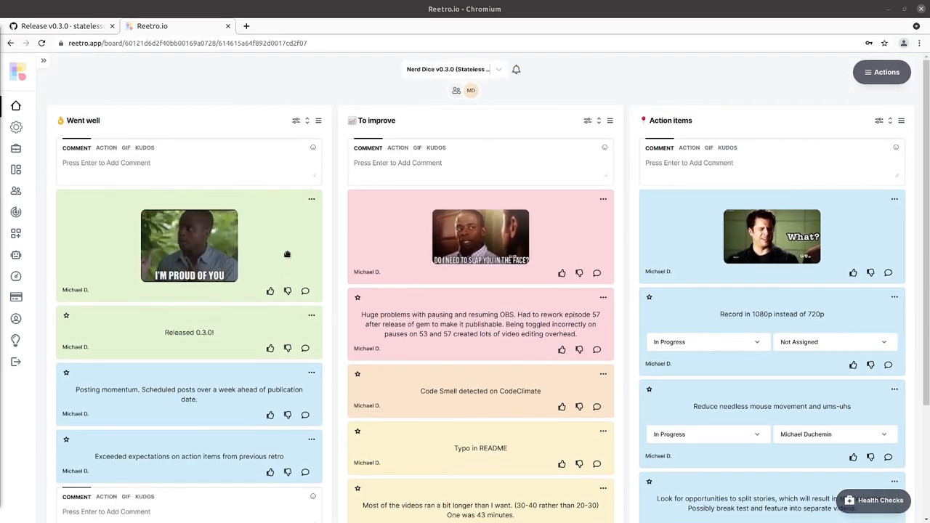
pyautogui.scroll(-3)
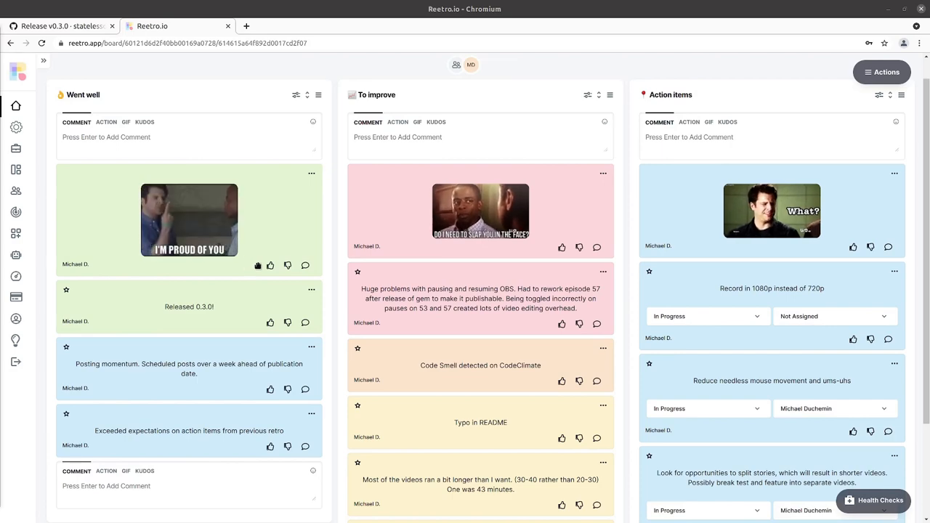
pyautogui.scroll(-3)
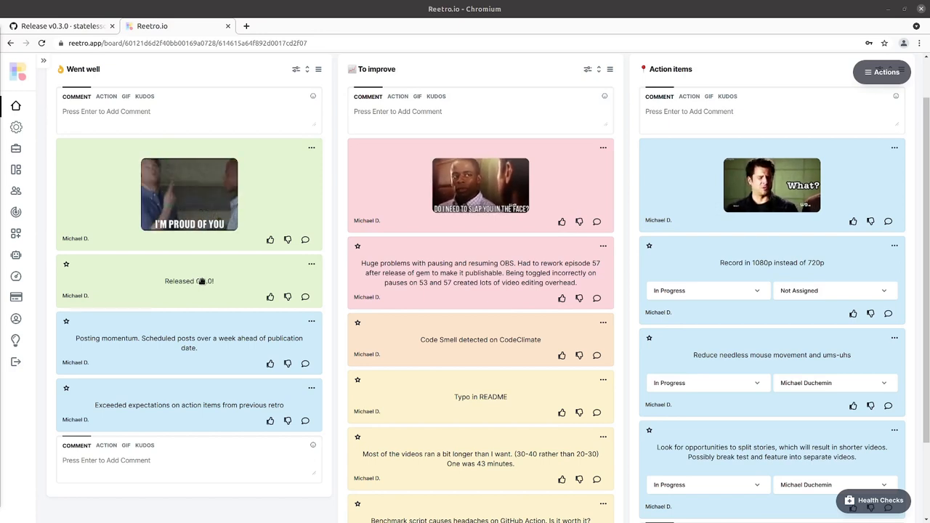
pyautogui.scroll(-3)
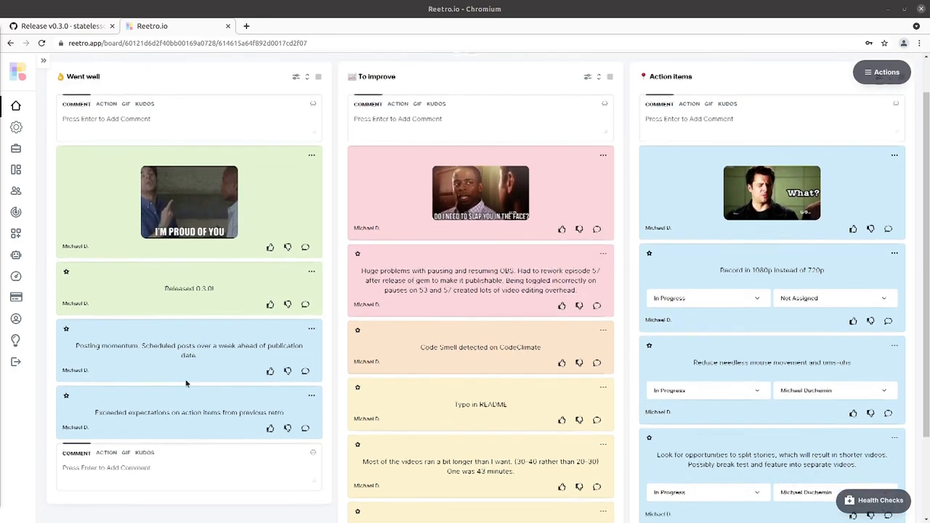
# Step: Review the board's lower cards, then switch to the GitHub Release v0.3.0 tab
pyautogui.scroll(-3)
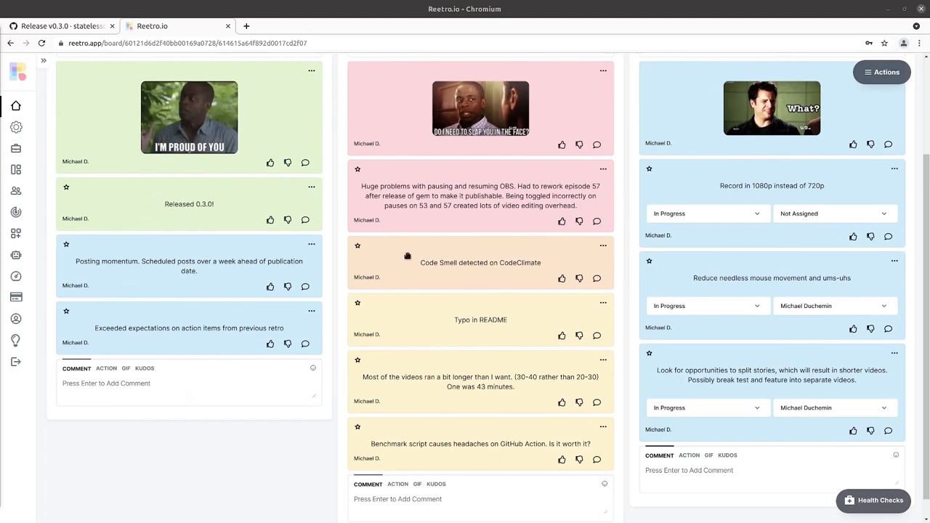
pyautogui.scroll(-3)
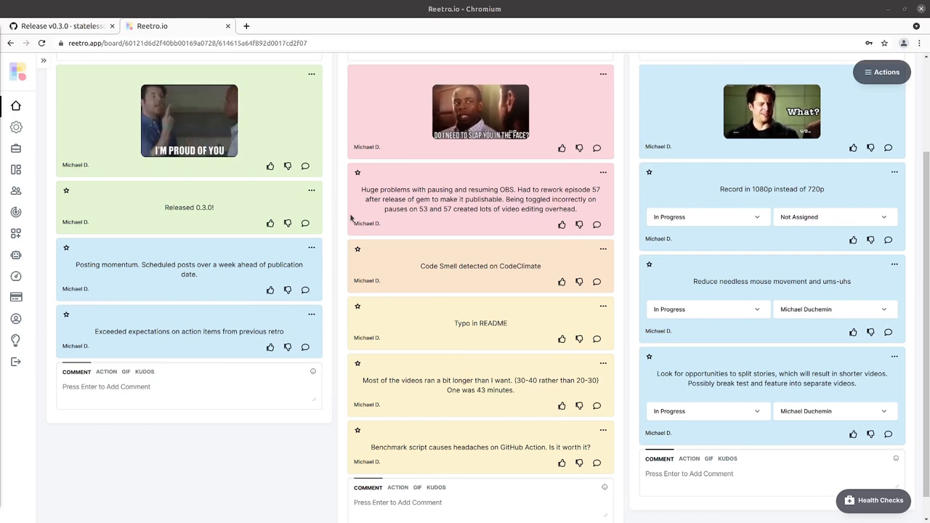
pyautogui.scroll(-3)
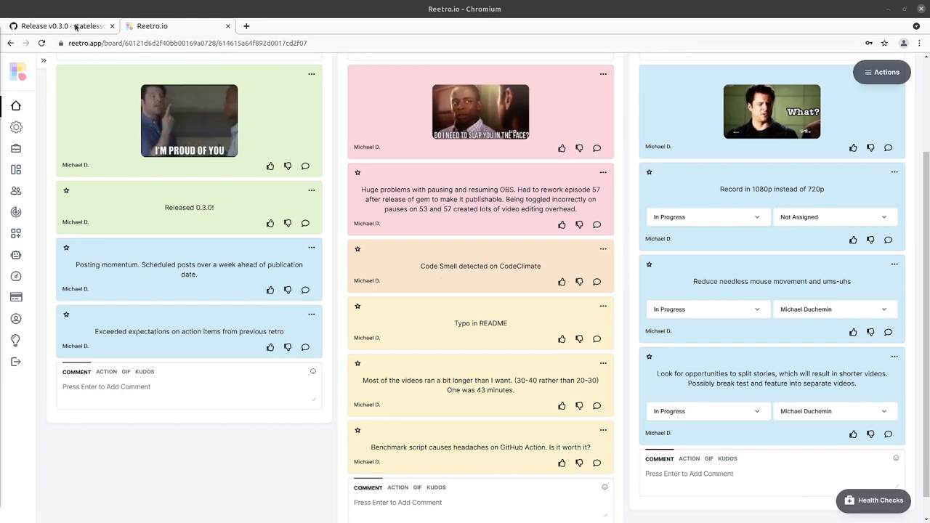
pyautogui.click(59, 26)
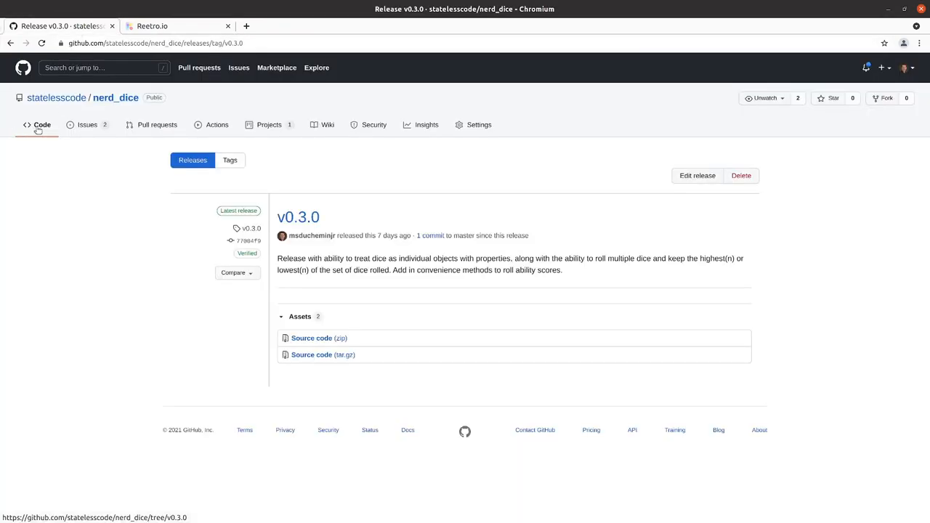
# Step: Go to the repository's Code view for v0.3.0 and look through the README
pyautogui.click(41, 125)
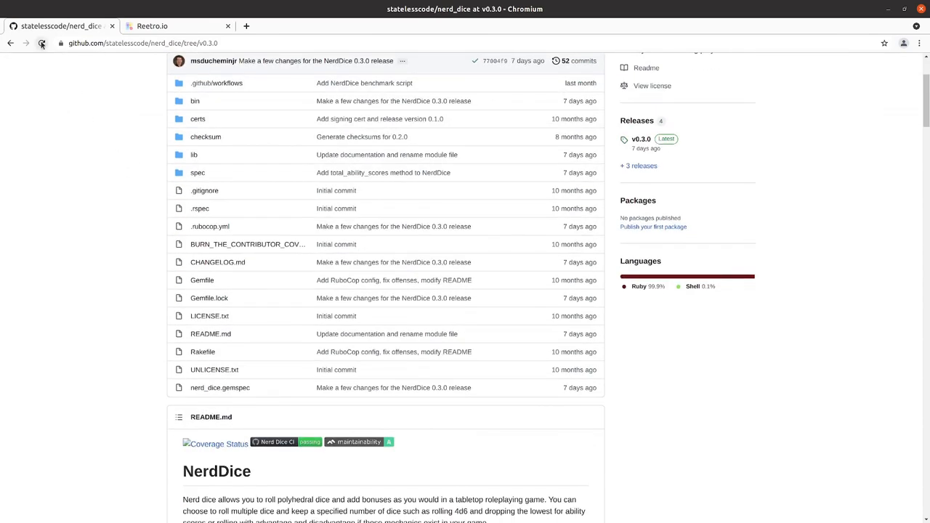
pyautogui.scroll(-3)
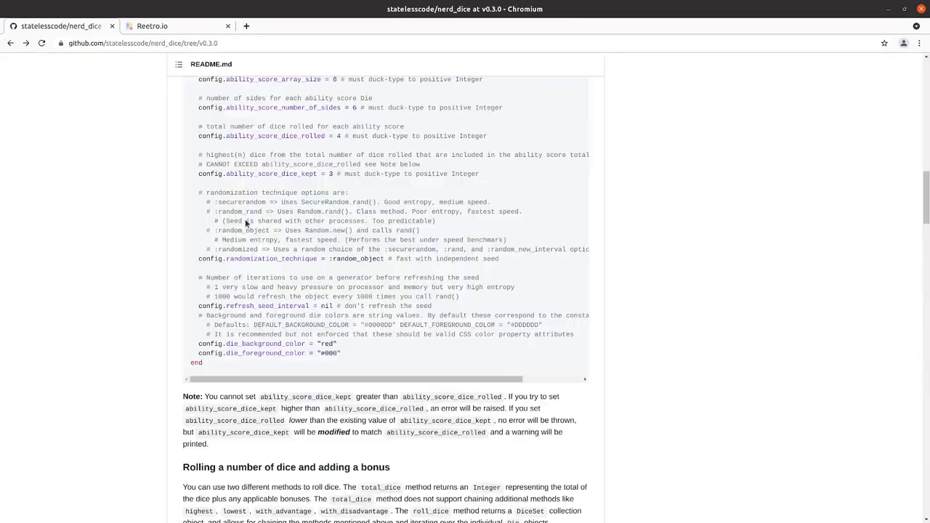
pyautogui.scroll(3)
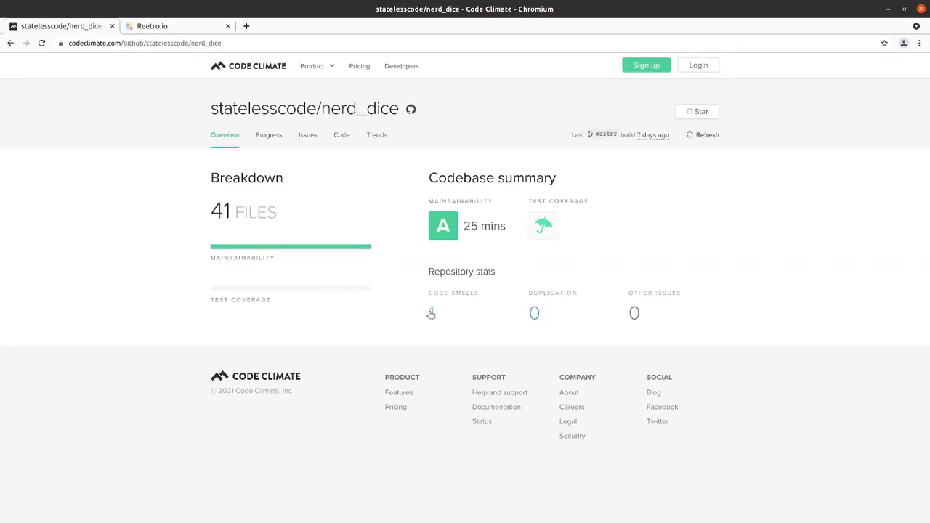
# Step: View the harvest_totals cognitive complexity smell in Issues, then return to the retro board
pyautogui.click(430, 308)
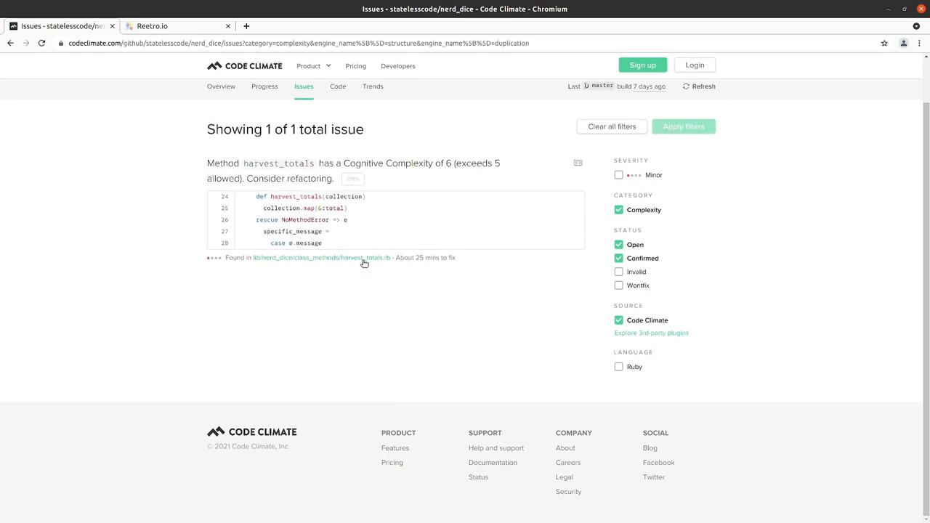
pyautogui.moveTo(448, 165)
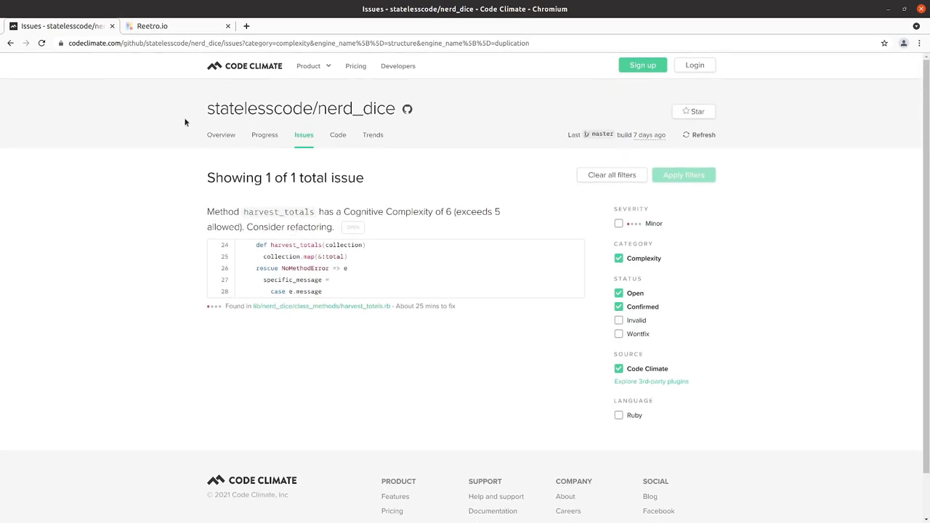
pyautogui.click(178, 26)
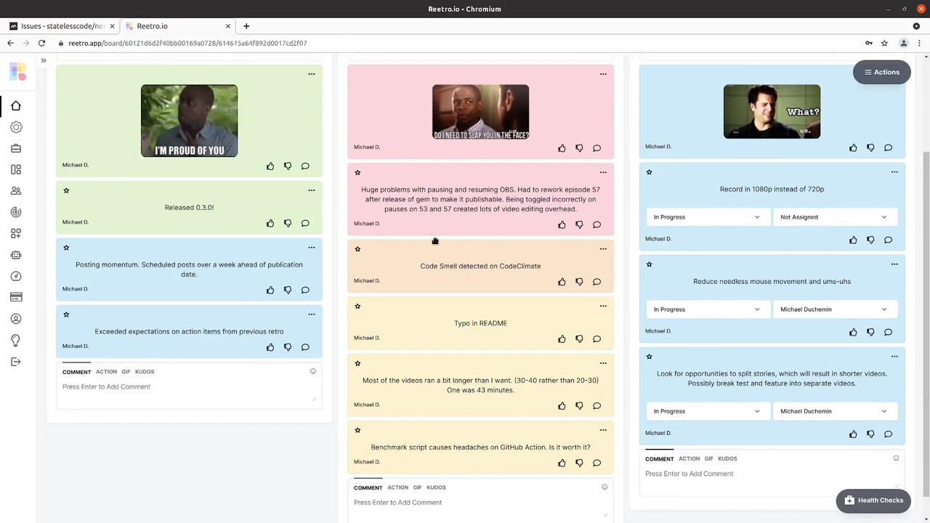
pyautogui.moveTo(482, 353)
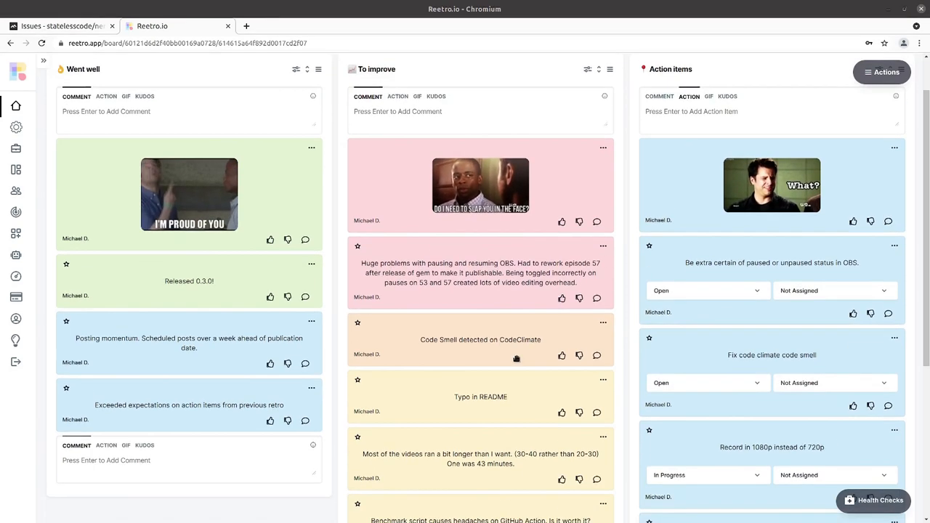
# Step: Review the new To improve cards, then go back to the NerdDice README on GitHub
pyautogui.scroll(-3)
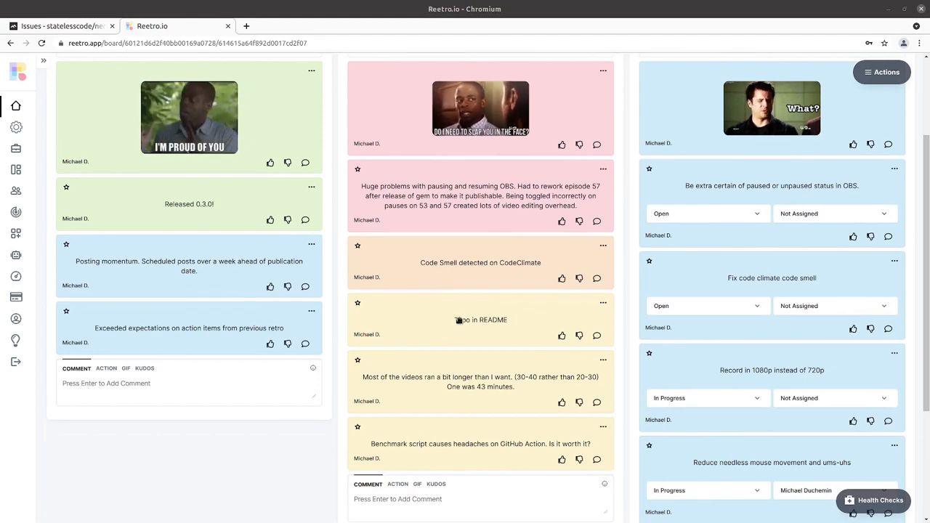
pyautogui.click(61, 26)
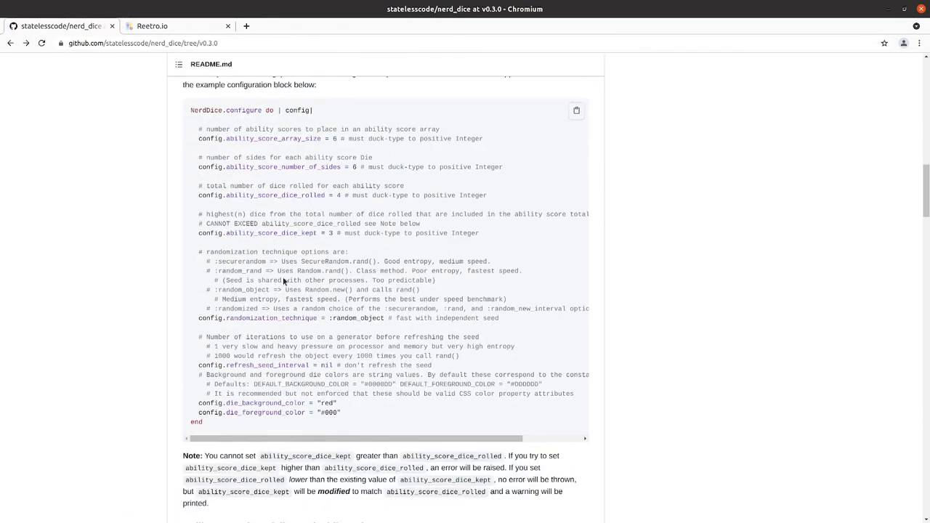
# Step: Locate the 'Iterating through dices in a DiceSet' typo heading, then return to the retro board
pyautogui.scroll(-3)
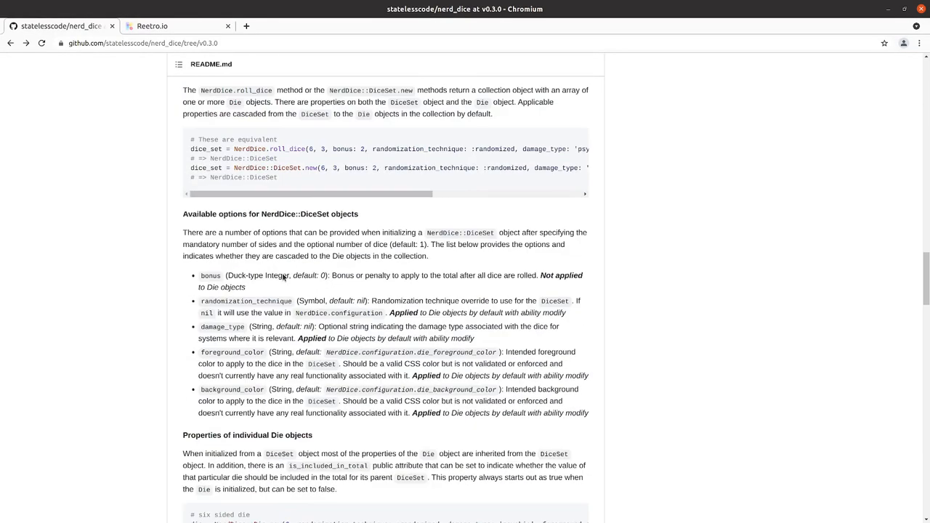
pyautogui.scroll(-3)
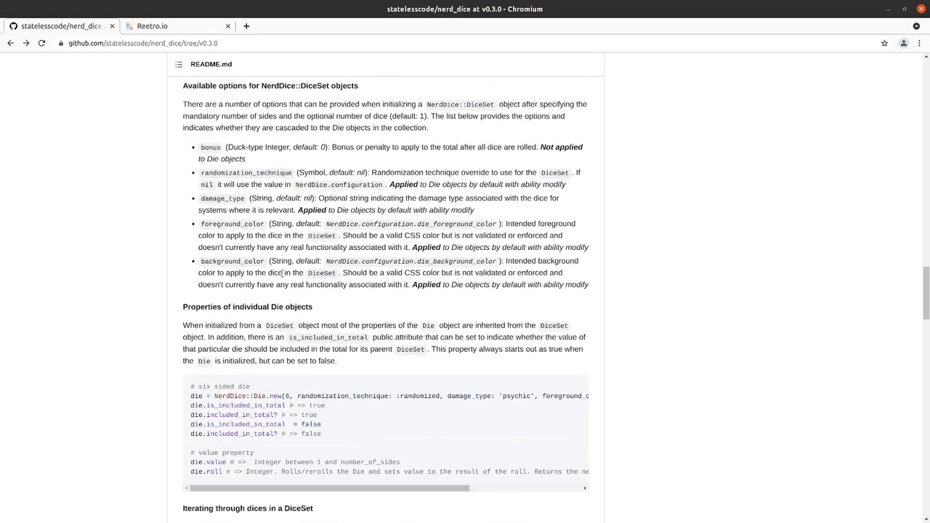
pyautogui.scroll(-3)
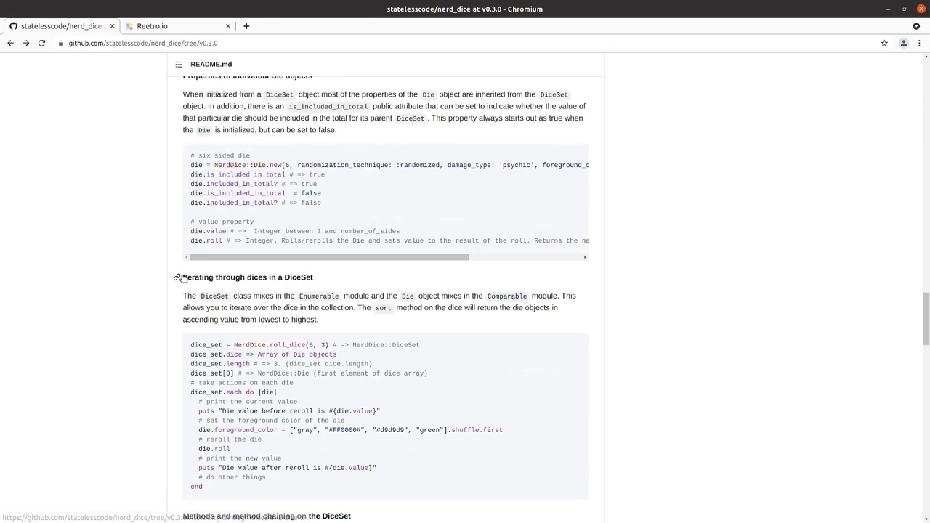
pyautogui.doubleClick(269, 276)
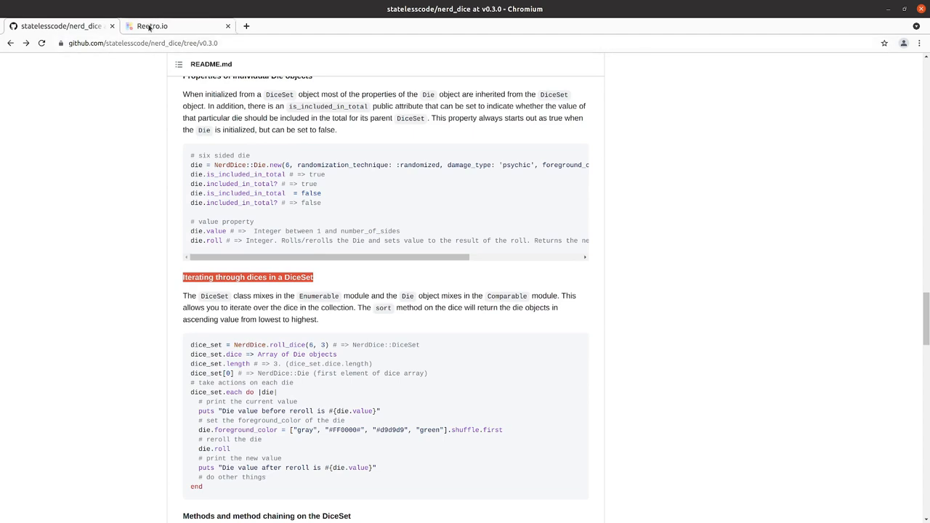
pyautogui.moveTo(151, 26)
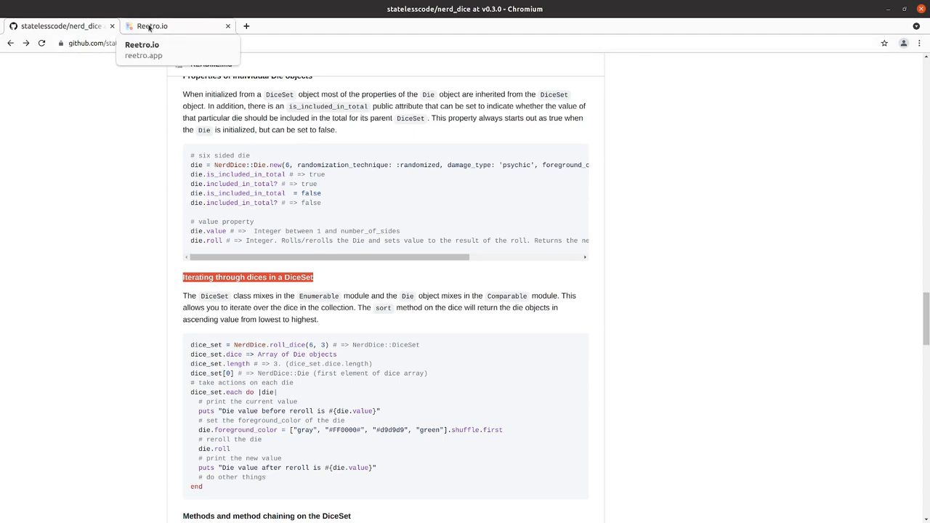
pyautogui.click(177, 26)
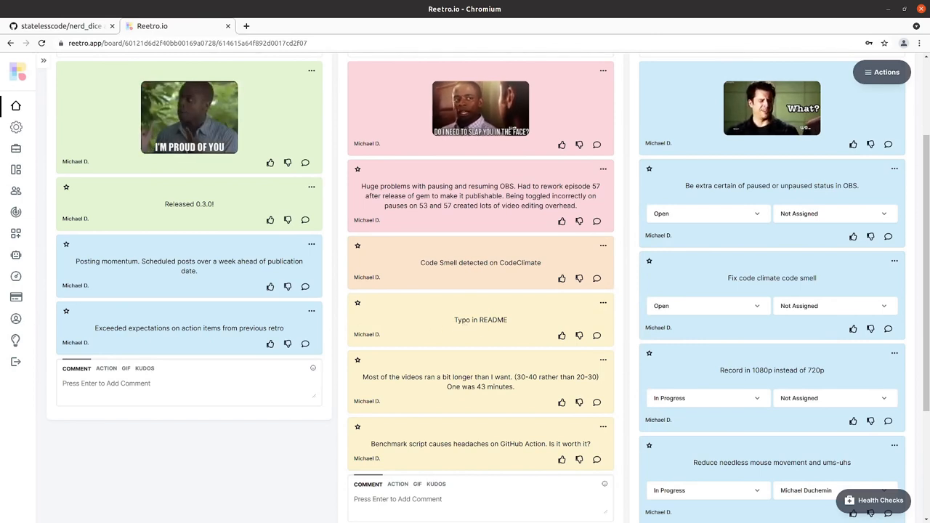
# Step: Scroll the Action items column to the new 'Fix Typo(s) in README' card
pyautogui.scroll(-3)
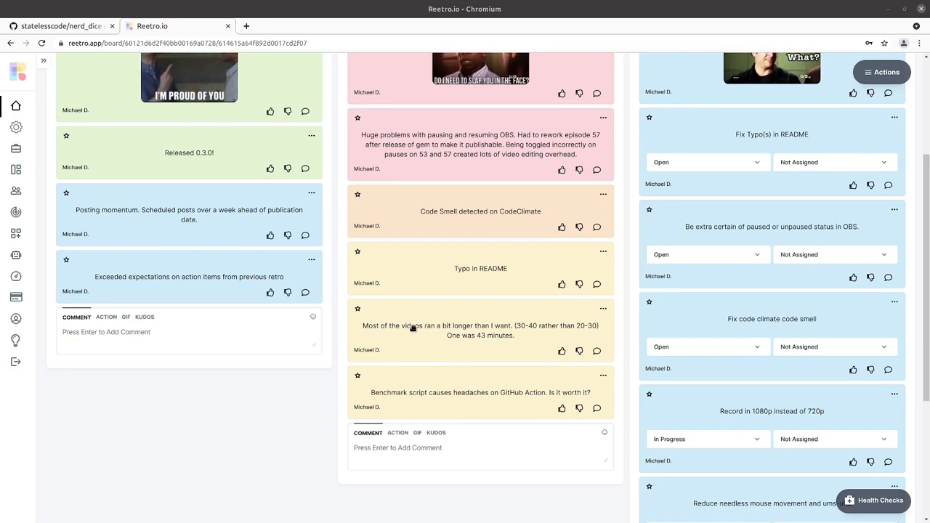
pyautogui.scroll(-3)
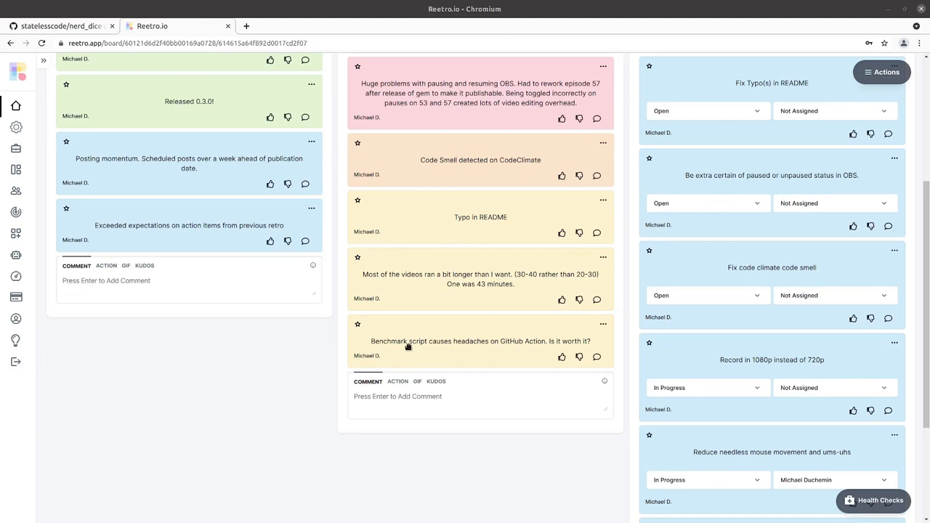
pyautogui.moveTo(410, 343)
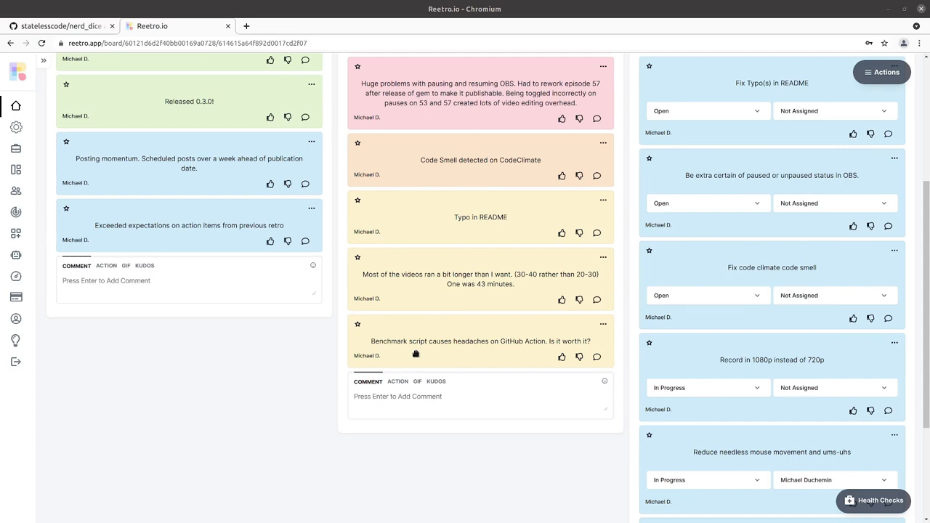
pyautogui.moveTo(415, 354)
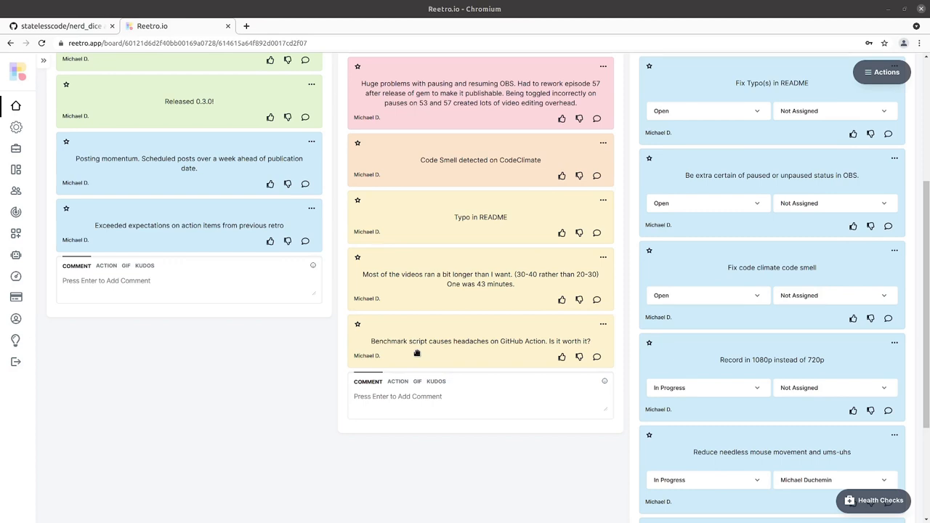
pyautogui.scroll(-3)
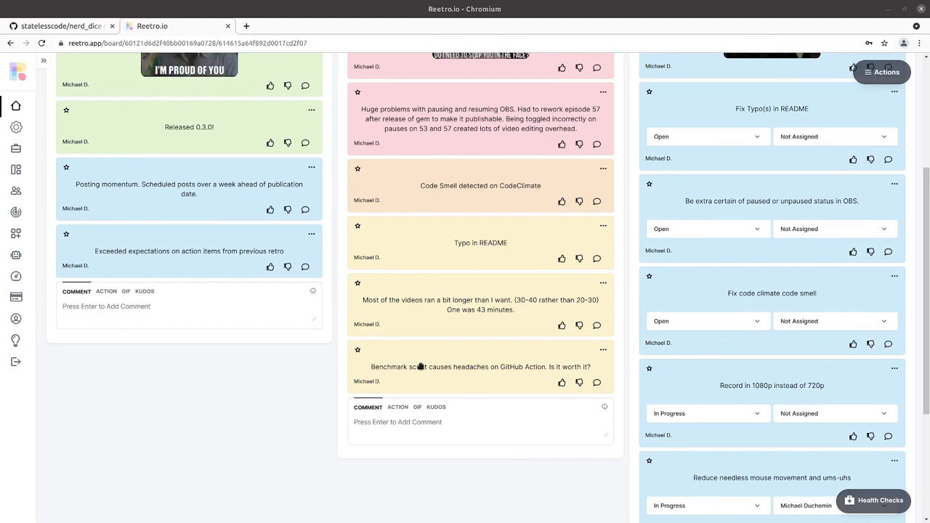
pyautogui.scroll(-3)
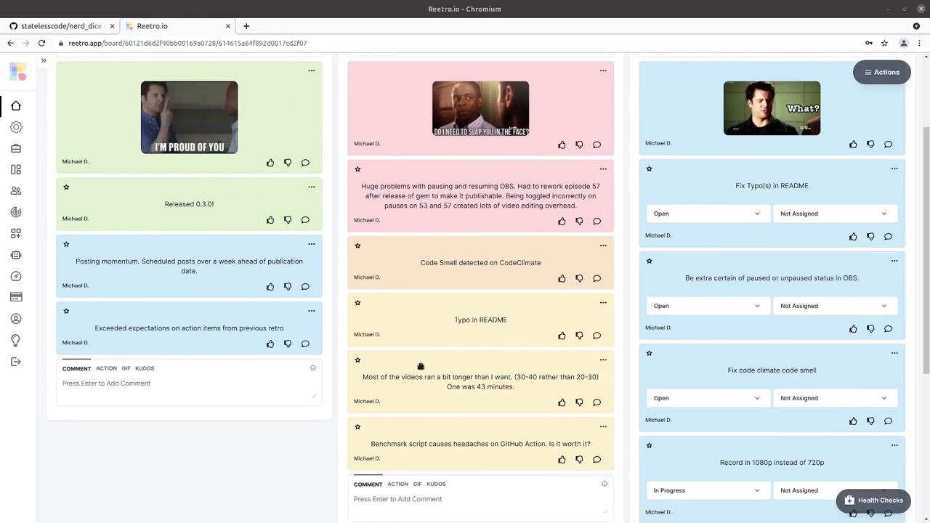
pyautogui.scroll(-3)
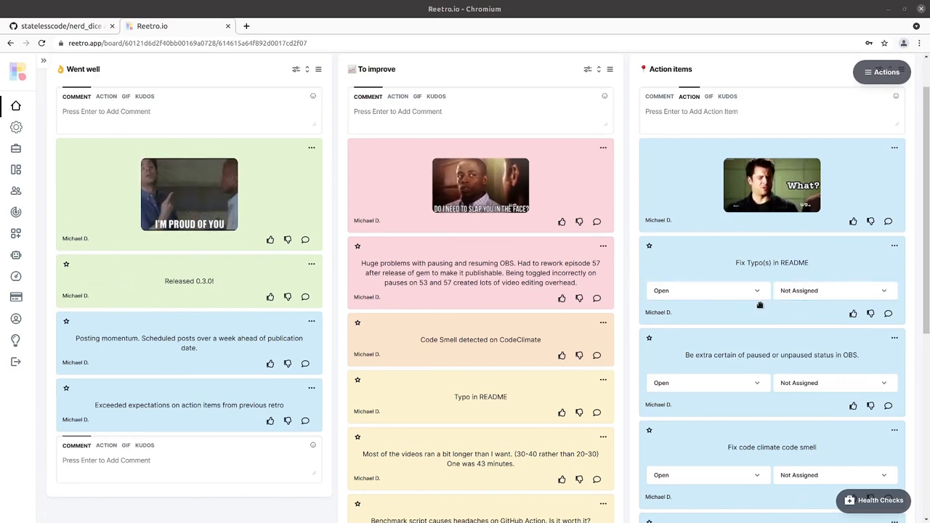
pyautogui.click(706, 291)
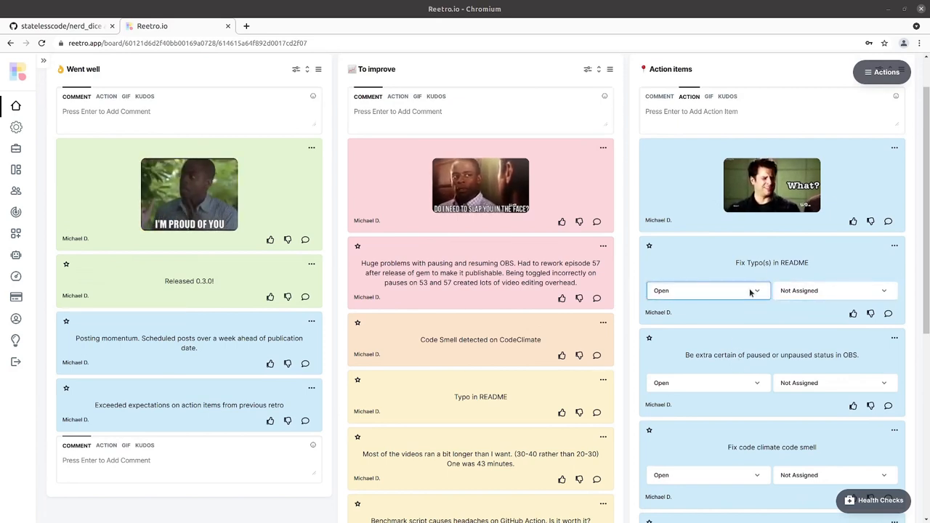
pyautogui.click(834, 291)
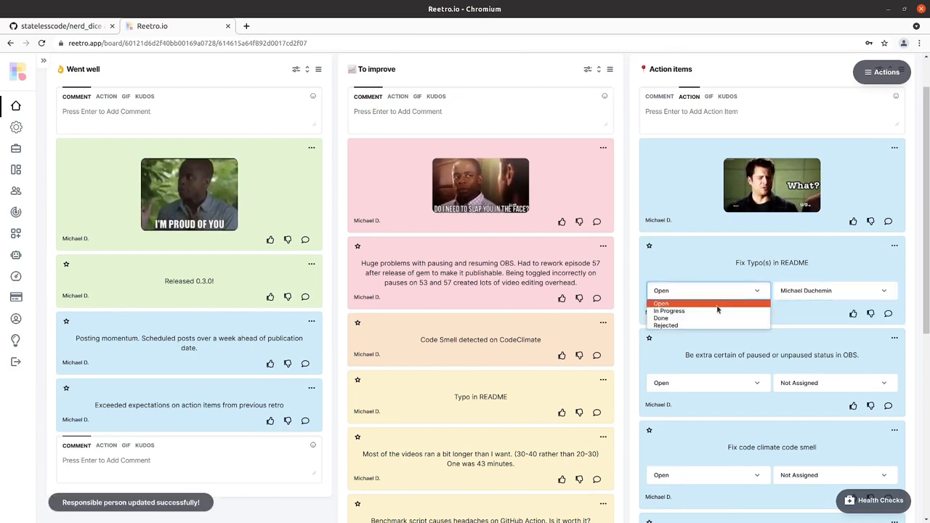
pyautogui.click(669, 311)
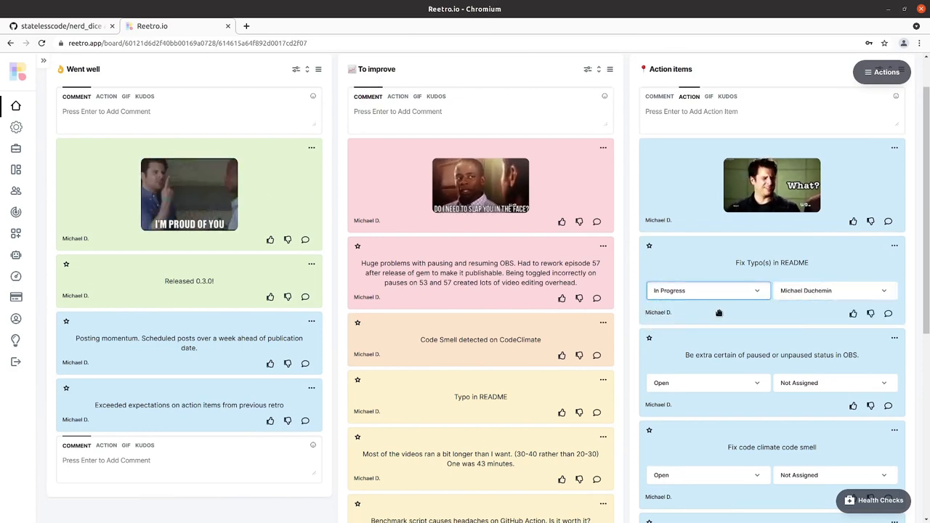
pyautogui.click(58, 26)
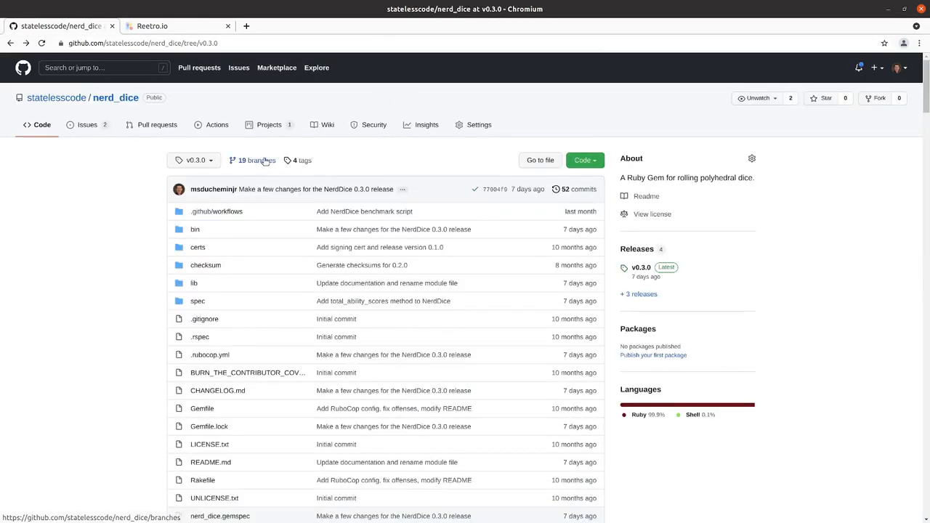
# Step: Open the NerdDice Backlog project board from the repository's Projects list
pyautogui.click(269, 125)
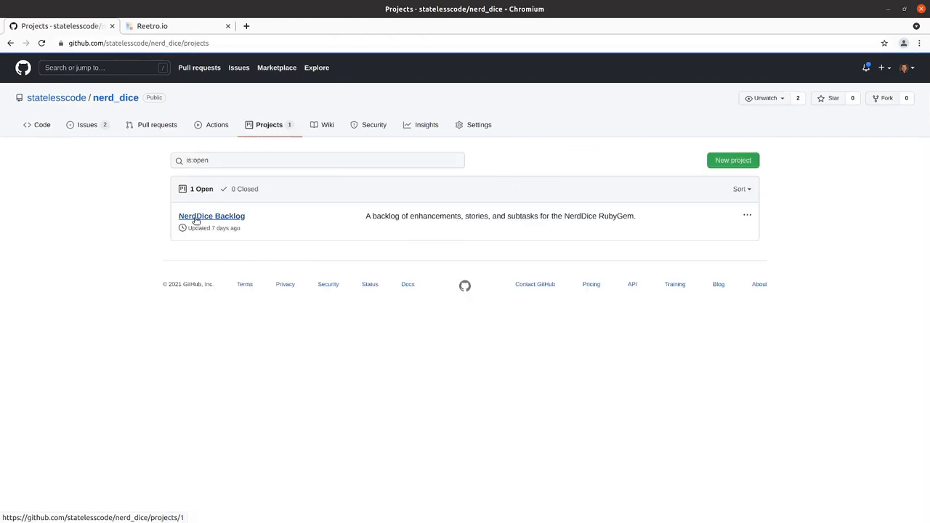
pyautogui.click(213, 215)
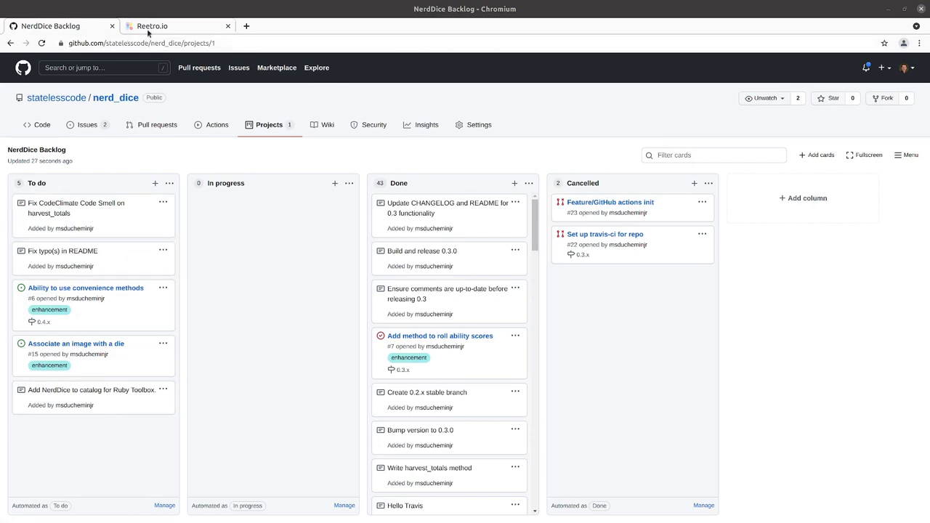
pyautogui.click(152, 26)
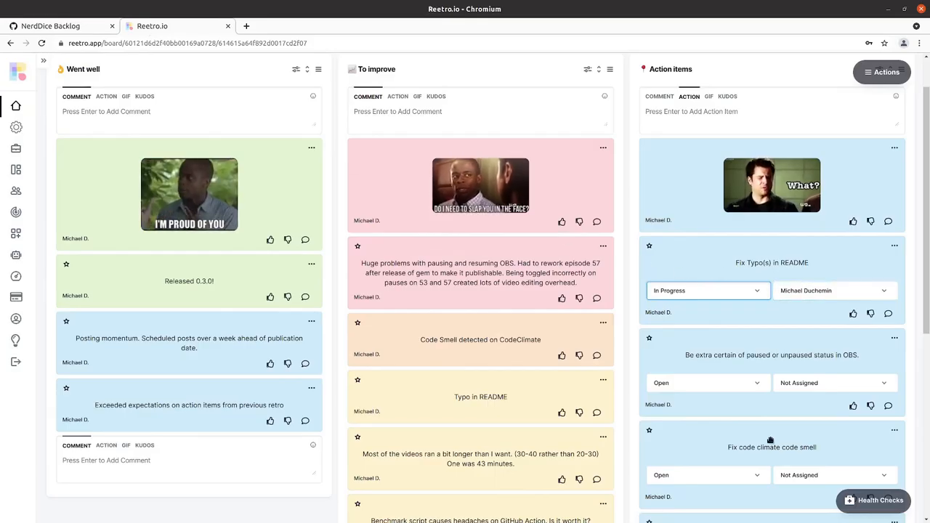
pyautogui.scroll(-3)
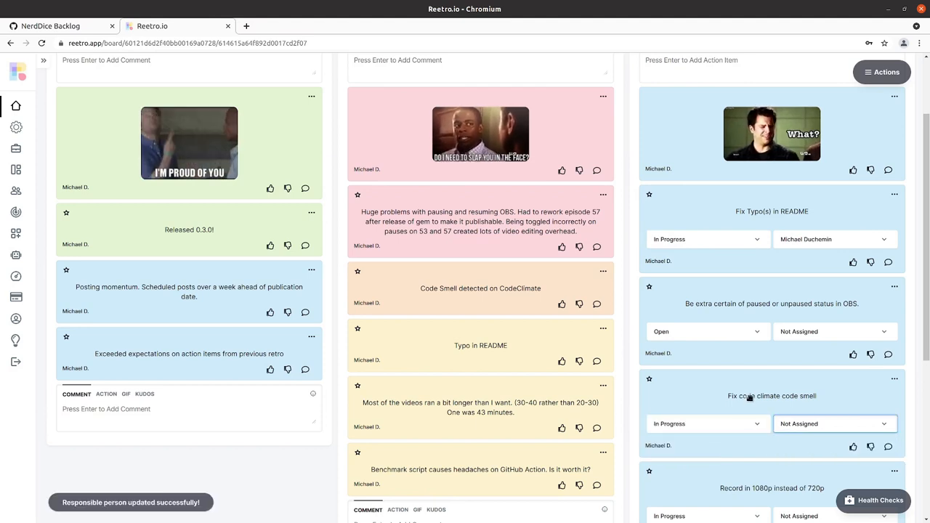
pyautogui.click(834, 425)
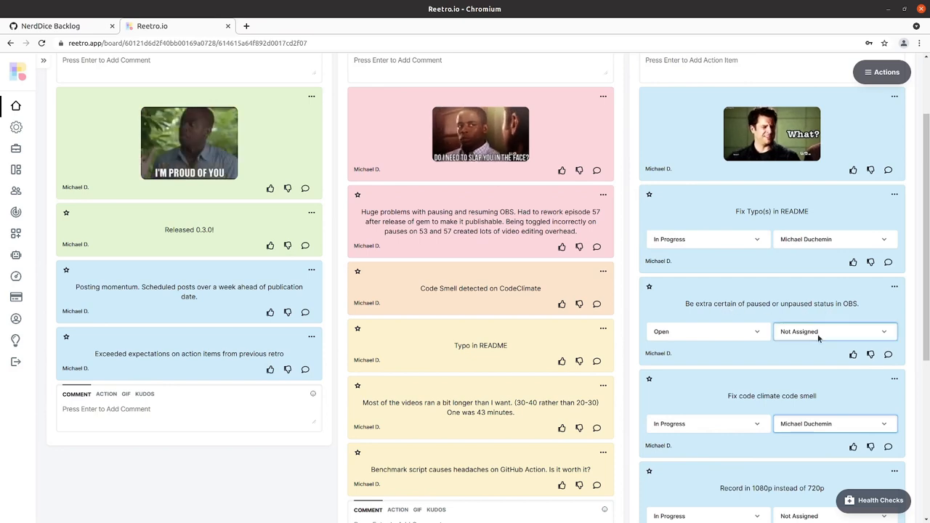
pyautogui.click(834, 332)
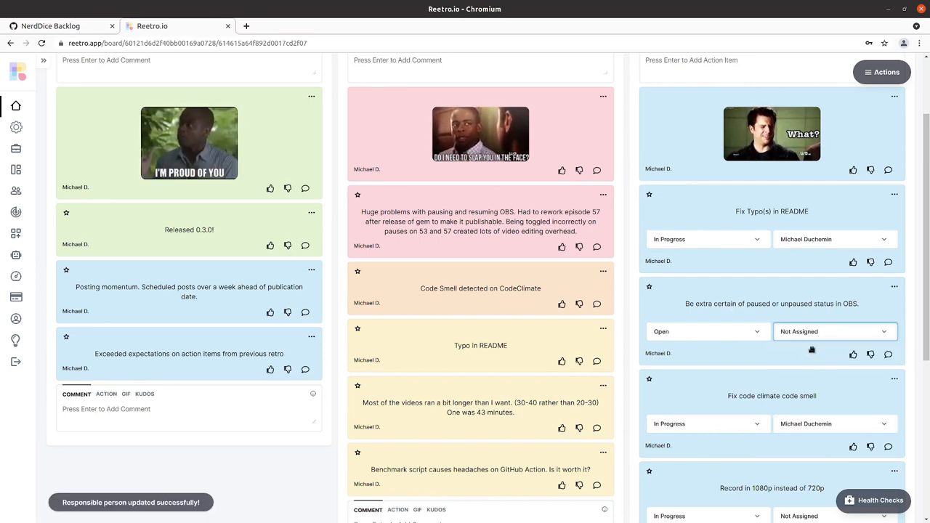
pyautogui.click(895, 286)
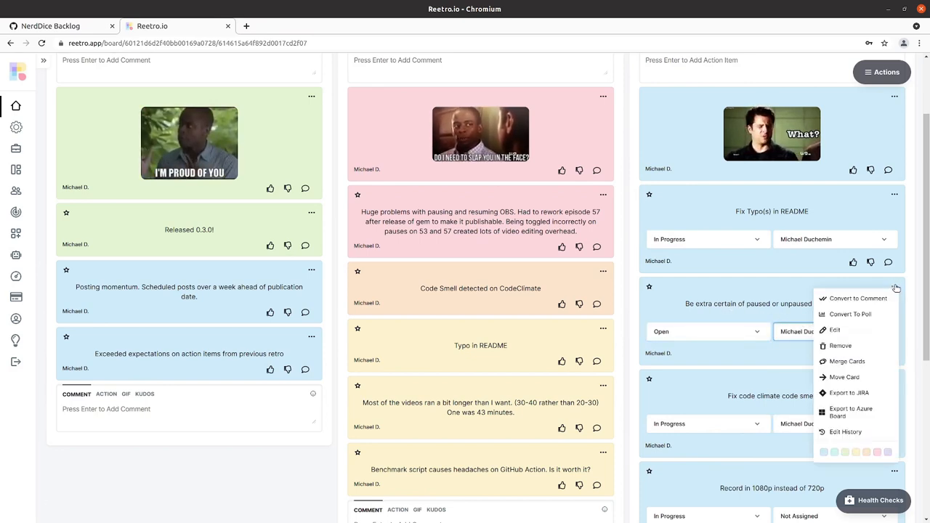
pyautogui.click(706, 332)
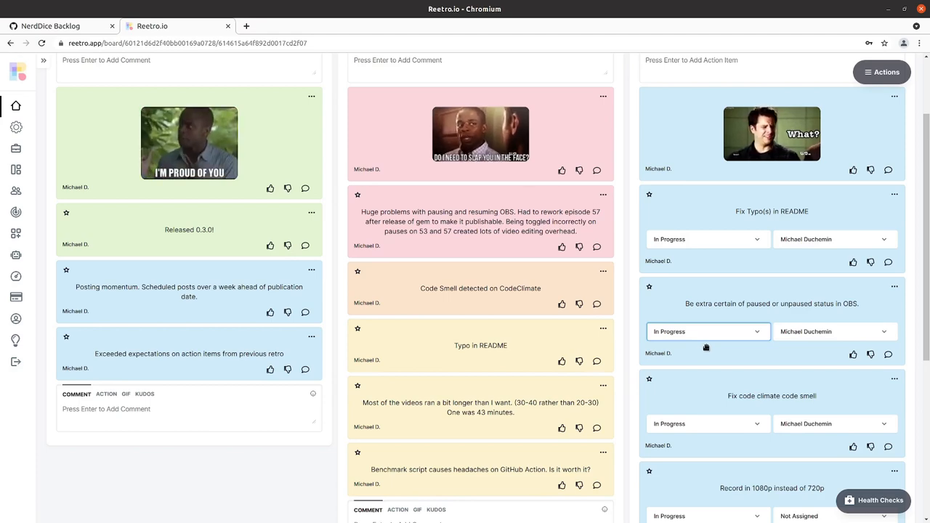
pyautogui.scroll(-3)
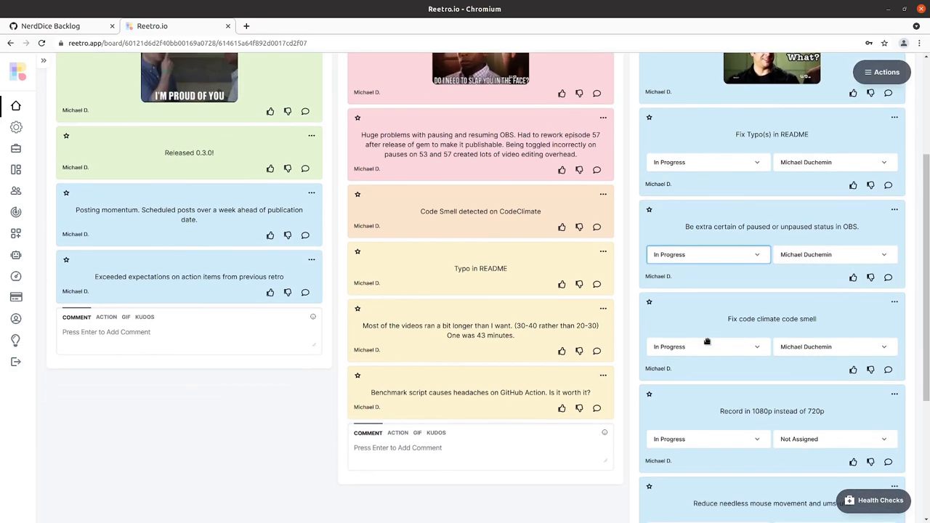
pyautogui.scroll(-3)
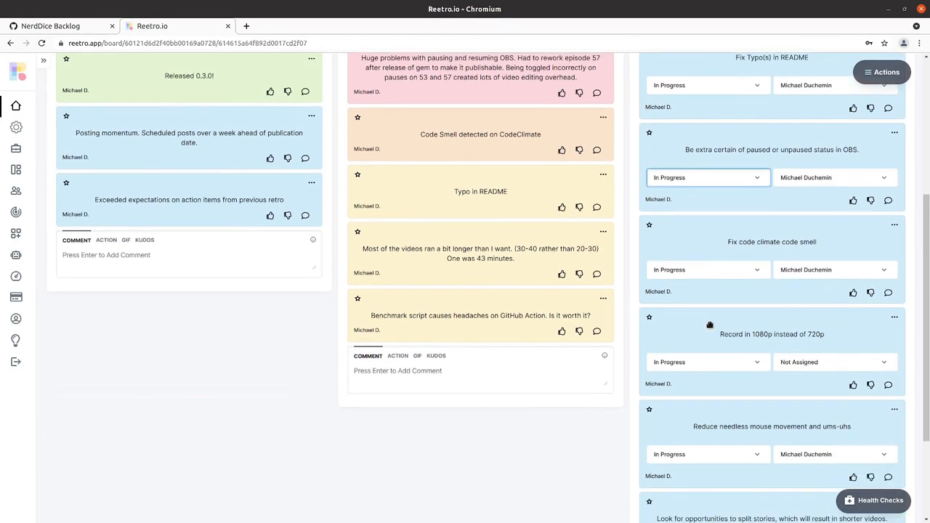
pyautogui.moveTo(709, 335)
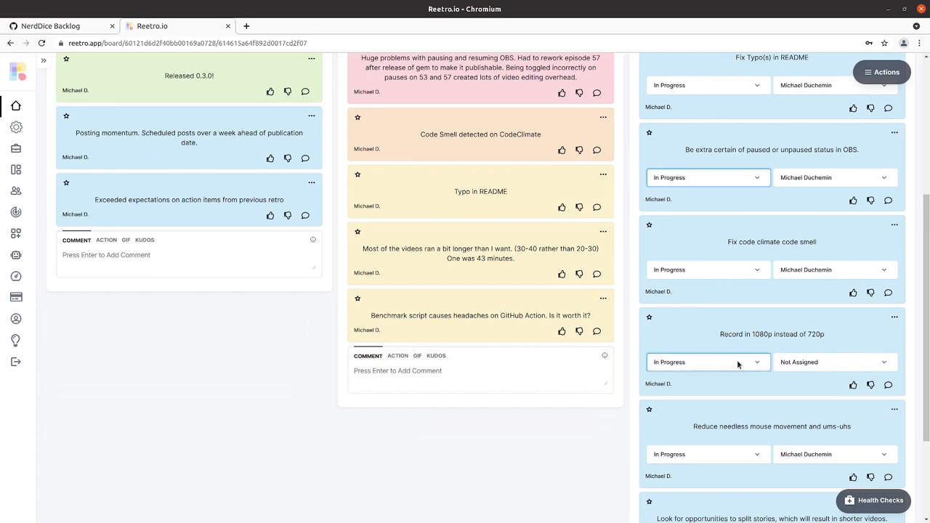
pyautogui.click(834, 362)
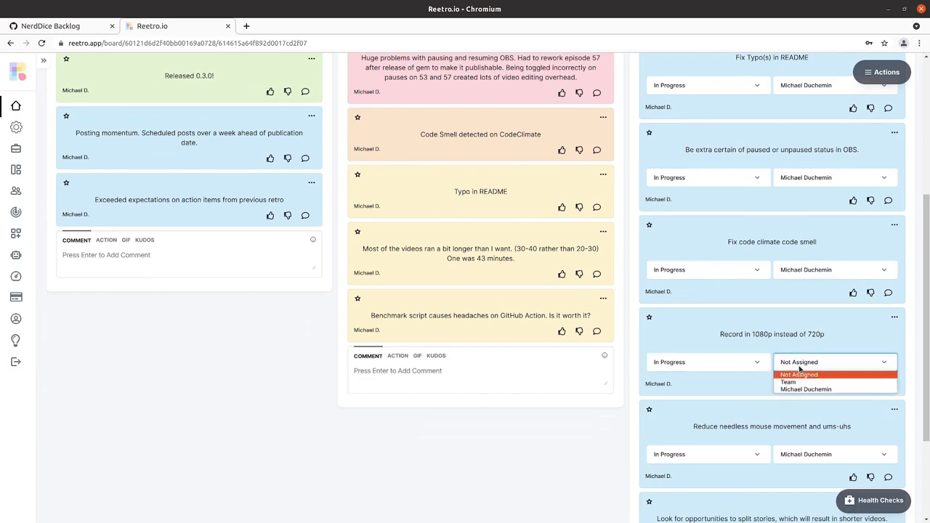
pyautogui.click(805, 389)
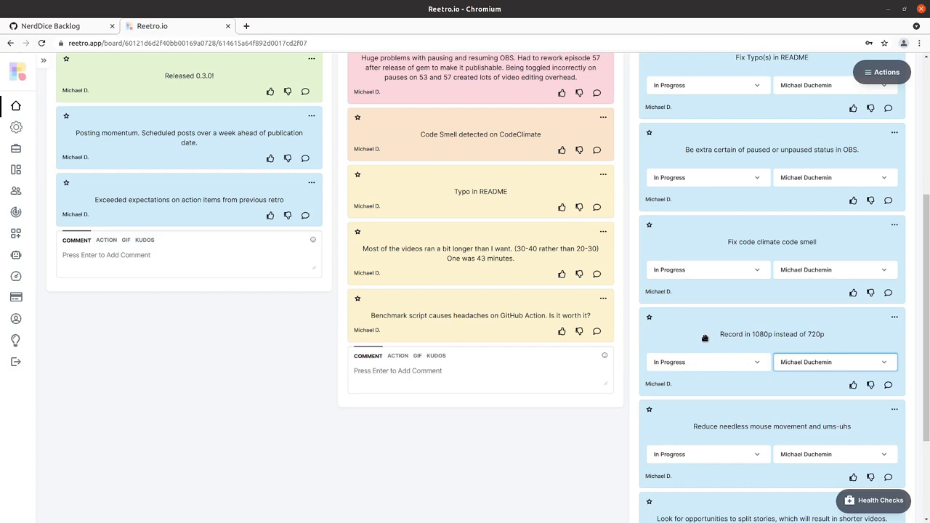
pyautogui.moveTo(705, 340)
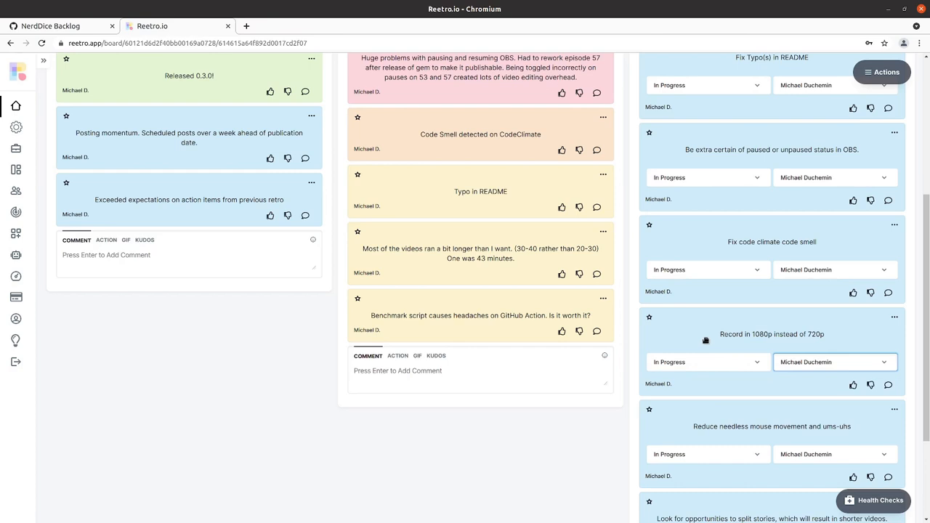
pyautogui.scroll(-3)
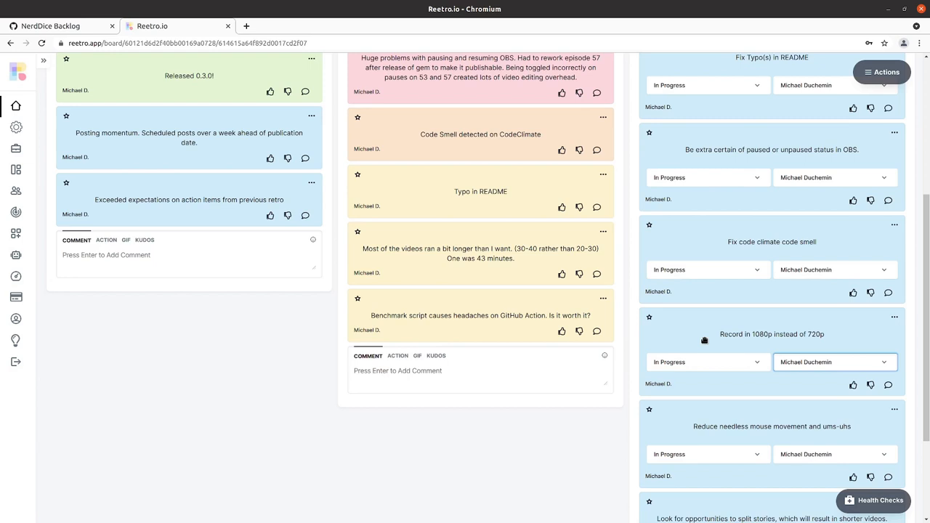
pyautogui.moveTo(715, 343)
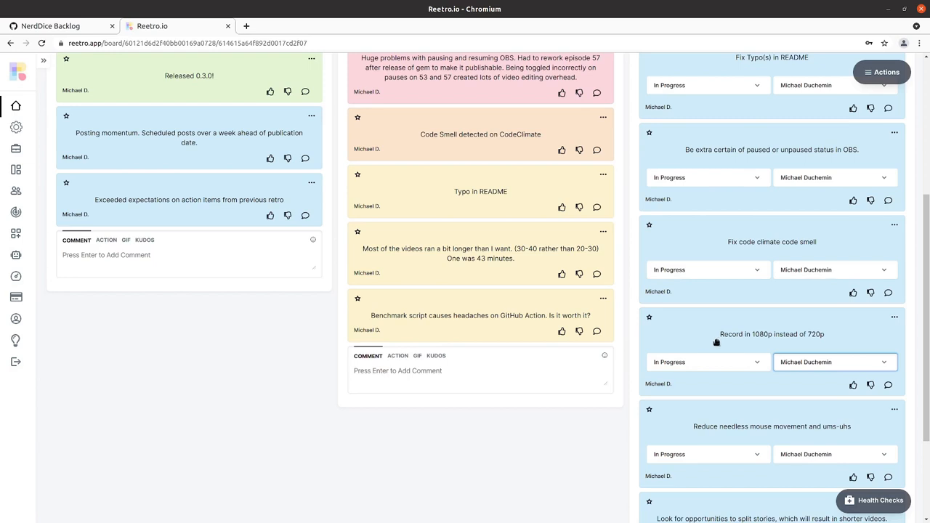
pyautogui.moveTo(685, 328)
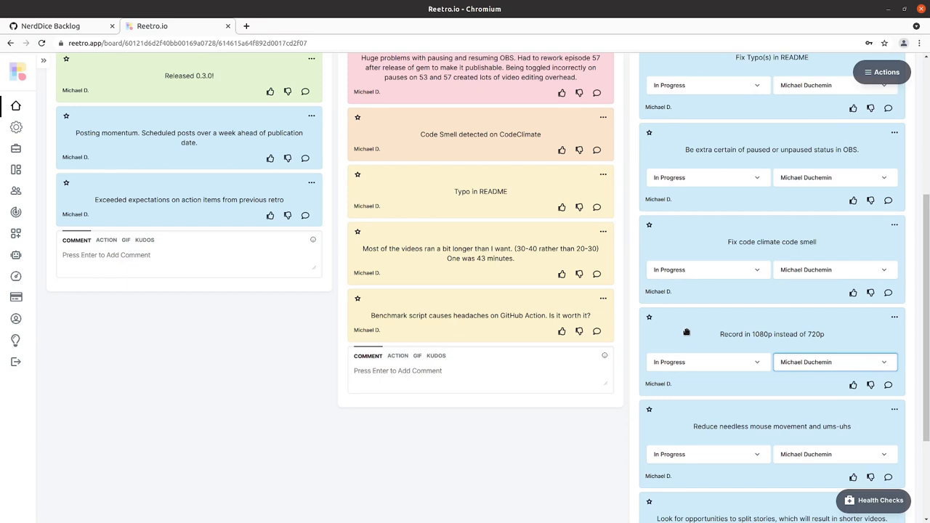
pyautogui.scroll(-3)
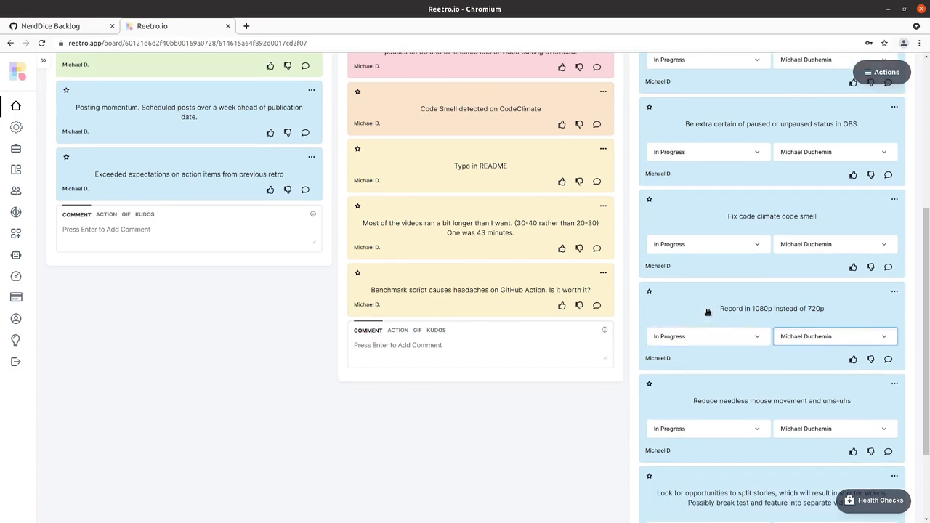
pyautogui.scroll(-3)
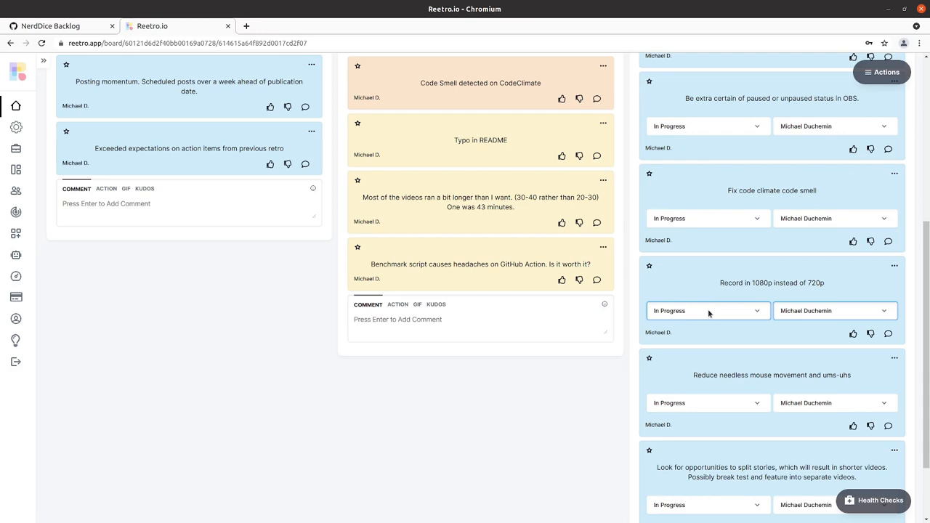
pyautogui.scroll(-3)
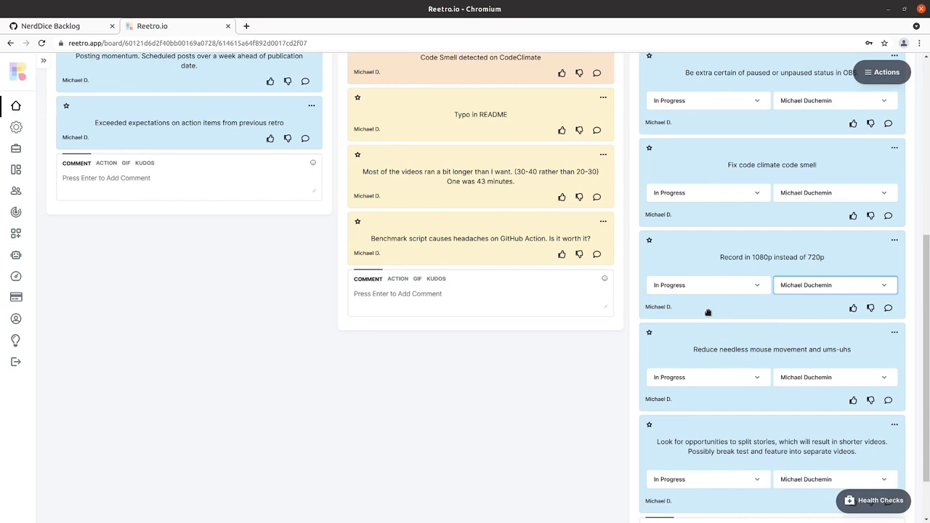
pyautogui.scroll(-3)
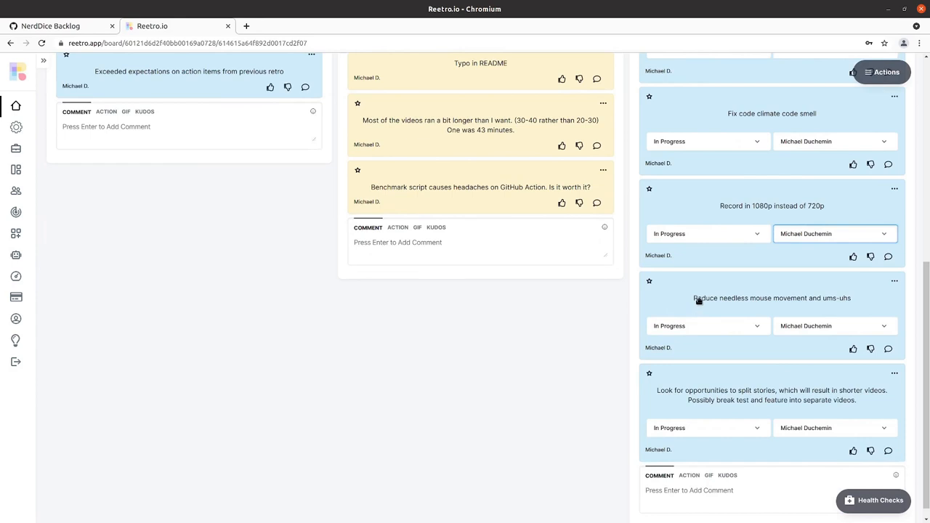
pyautogui.moveTo(711, 302)
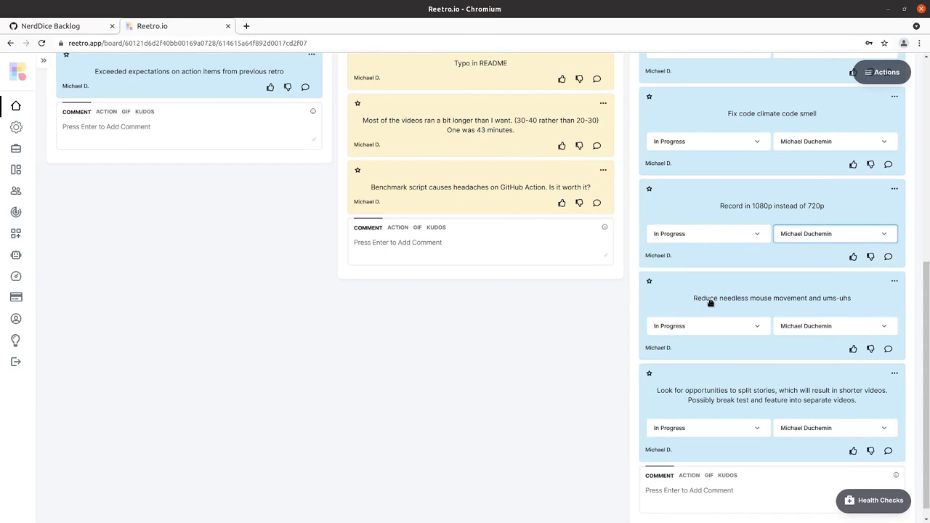
pyautogui.scroll(-3)
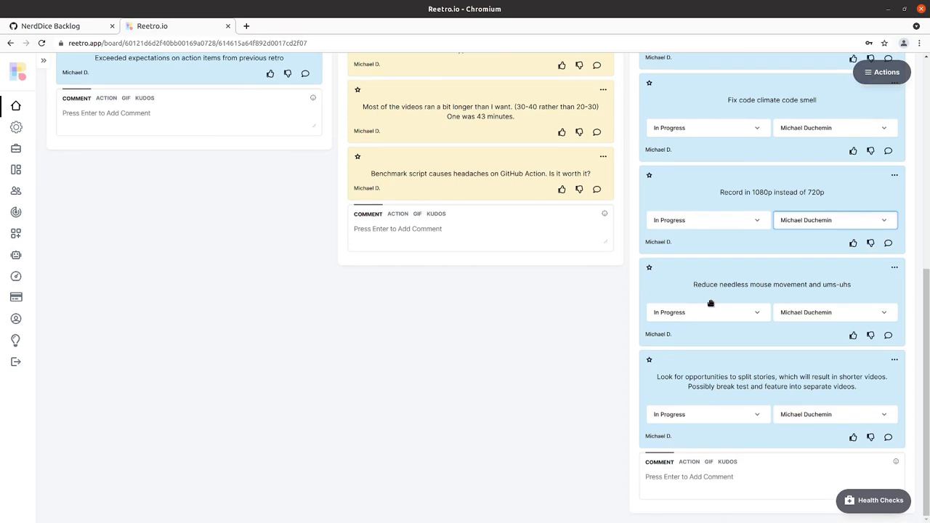
pyautogui.moveTo(657, 393)
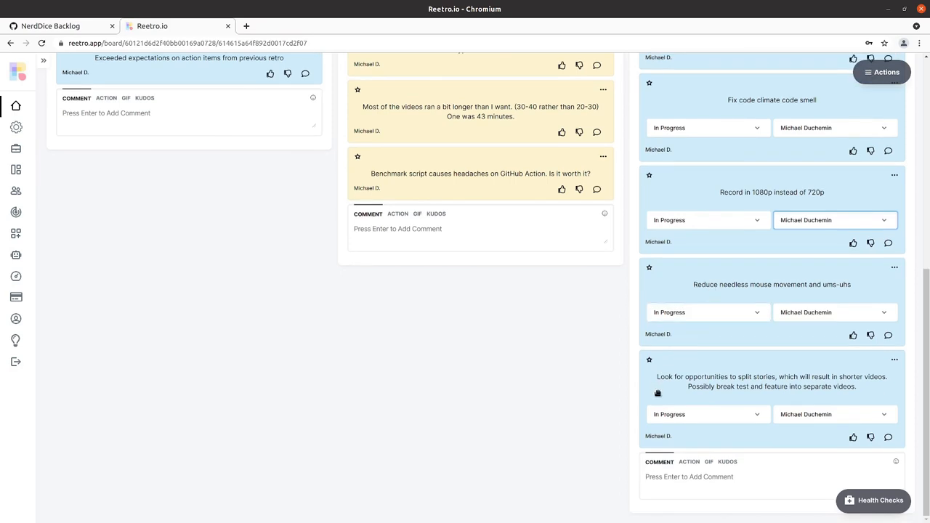